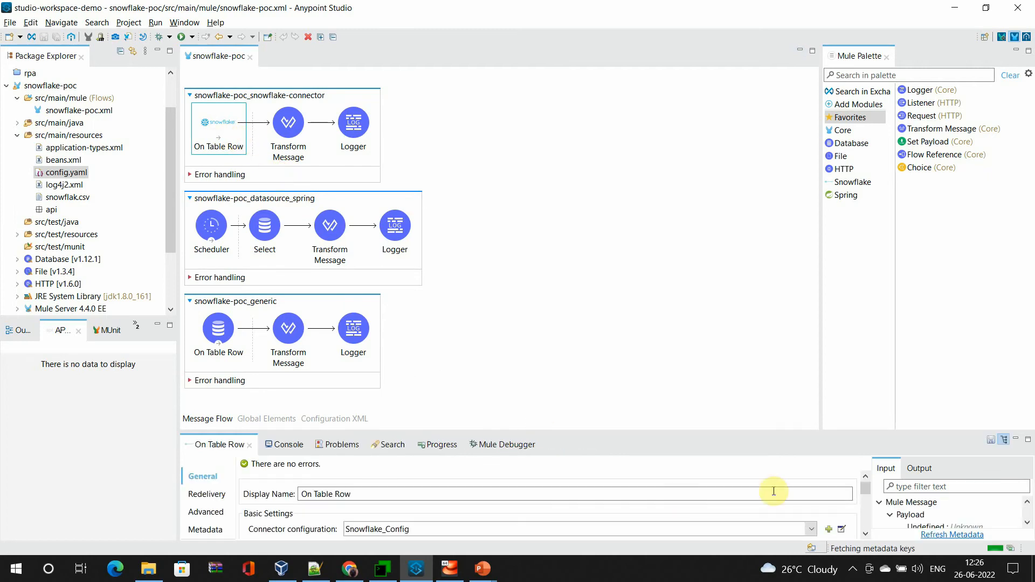
Close the Snowflake connection settings and select the datasource_spring flow's Select step (Database_Config_DataSource).
{"action": "scroll", "scroll_direction": "down", "scroll_amount": 3}
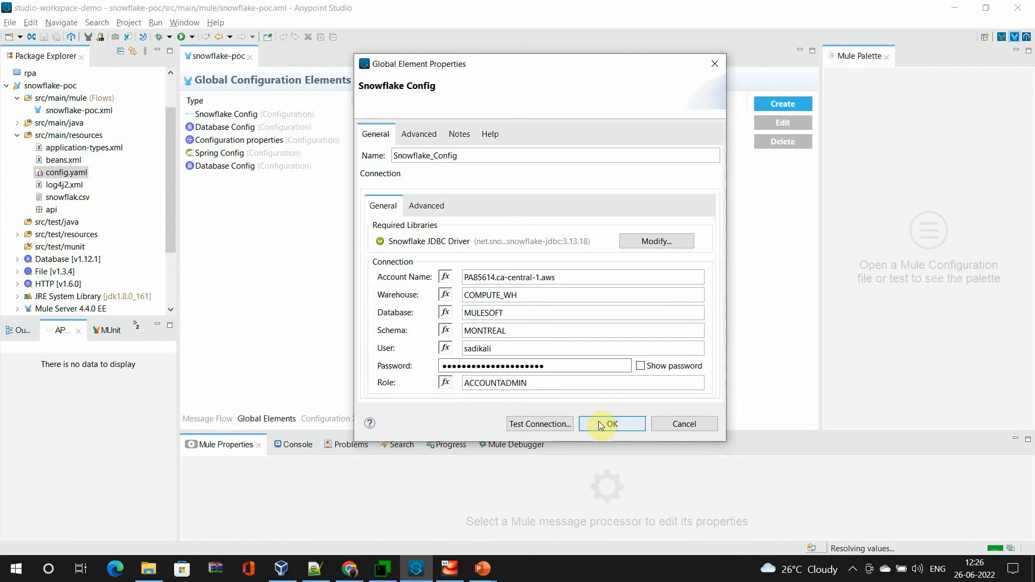
{"action": "left_click", "coordinate": [609, 423]}
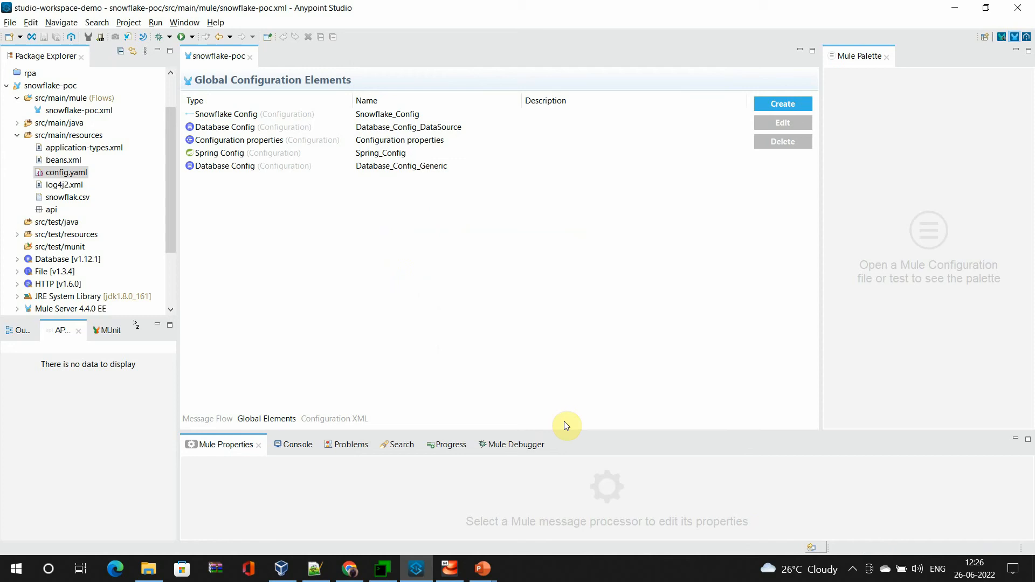
{"action": "left_click", "coordinate": [206, 418]}
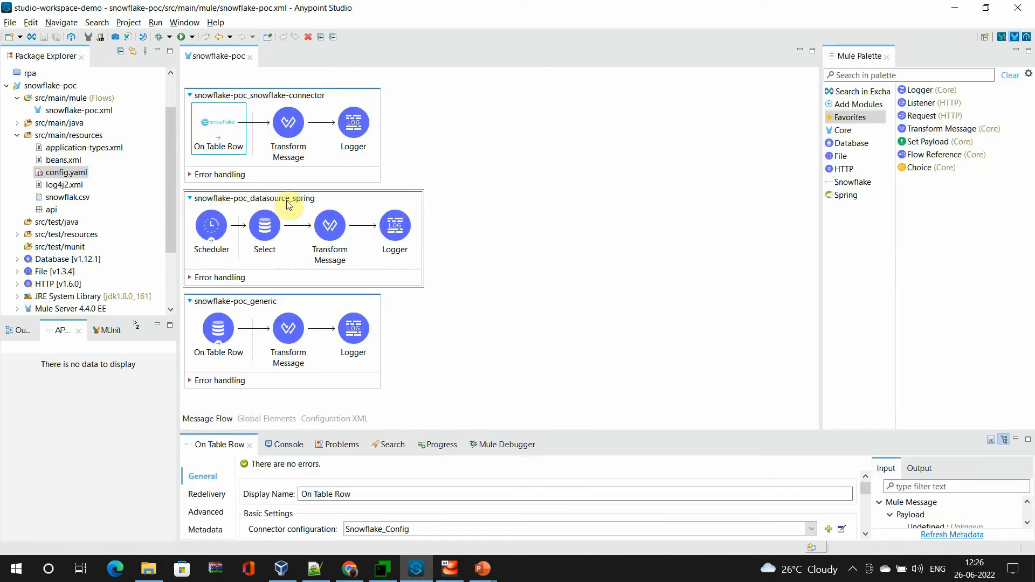
{"action": "mouse_move", "coordinate": [307, 210]}
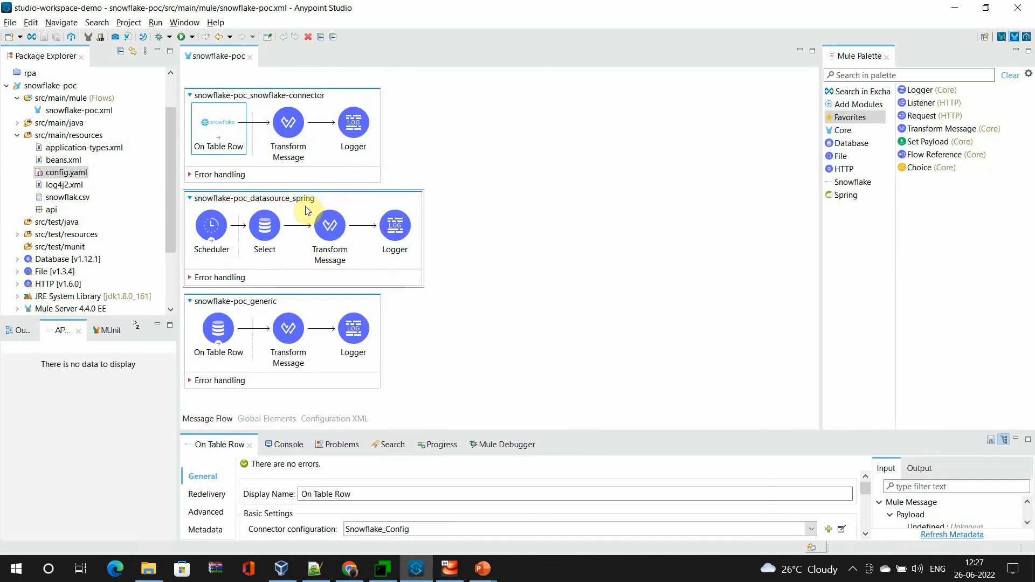
{"action": "mouse_move", "coordinate": [277, 206]}
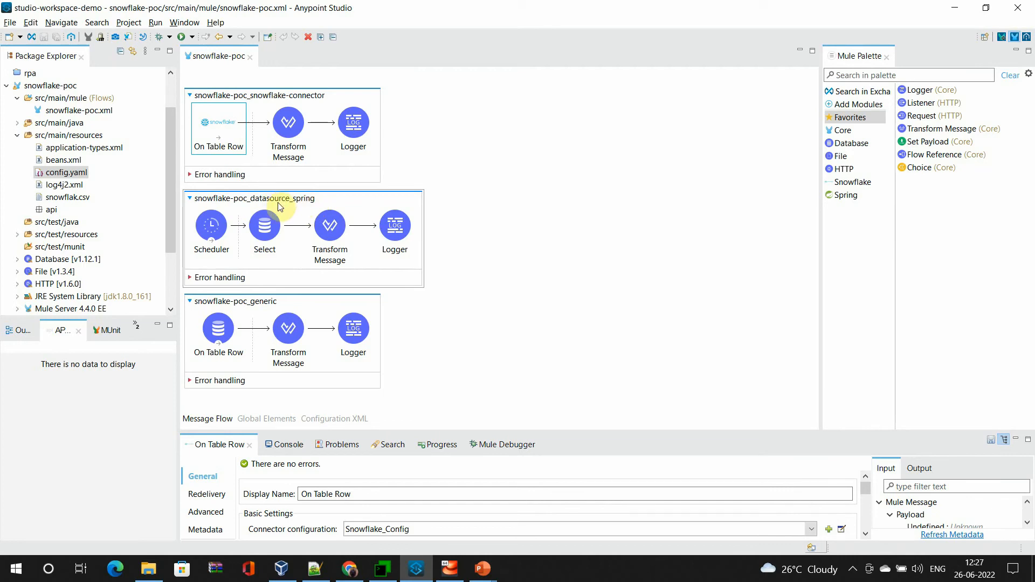
{"action": "mouse_move", "coordinate": [294, 208]}
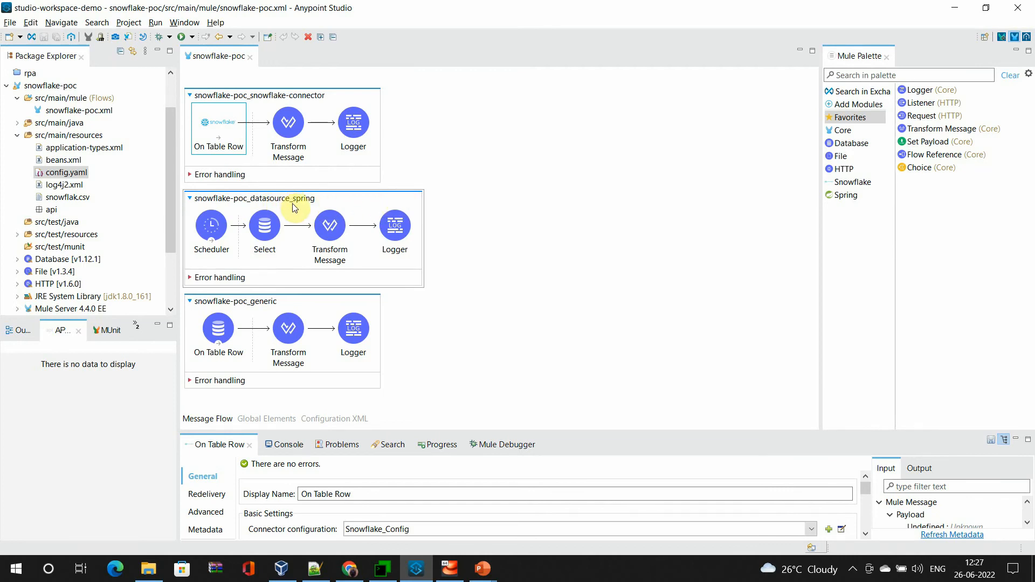
{"action": "left_click", "coordinate": [263, 225]}
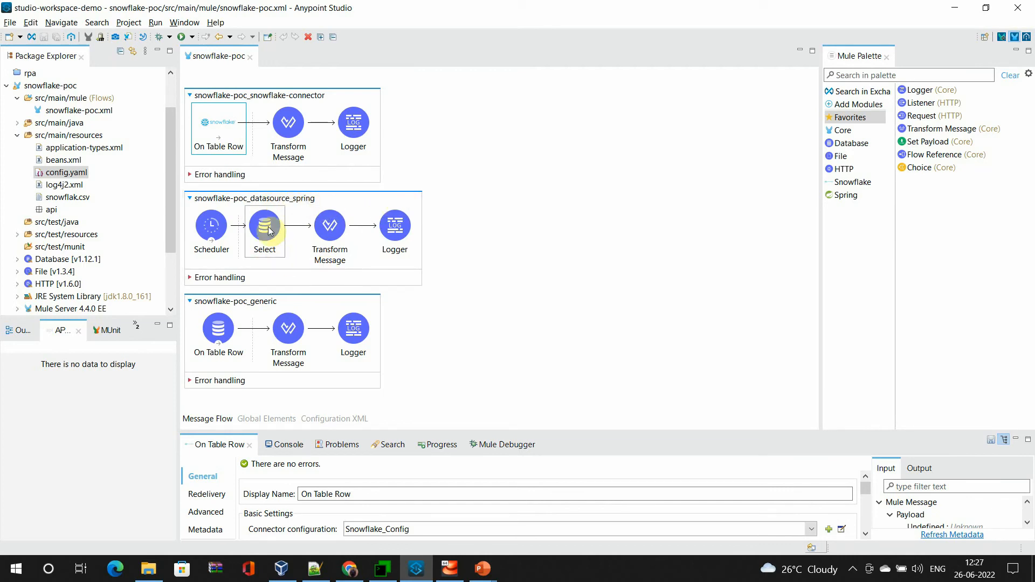
{"action": "mouse_move", "coordinate": [282, 224]}
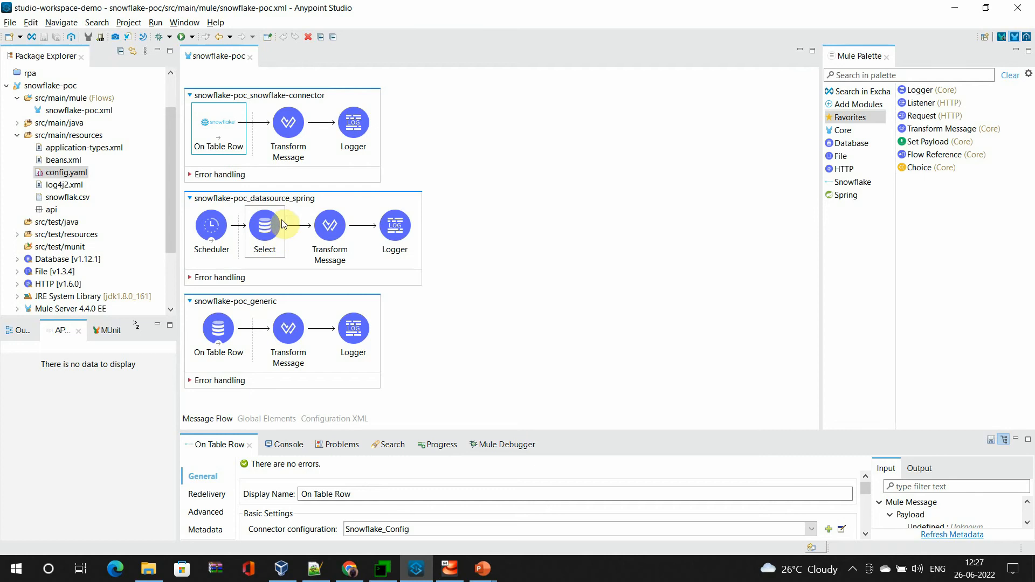
{"action": "left_click", "coordinate": [265, 224]}
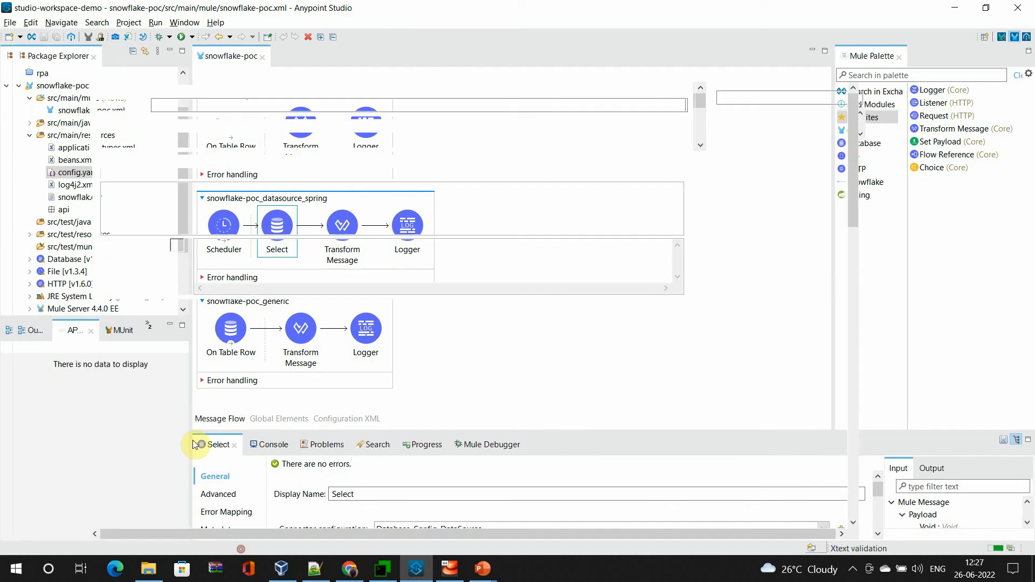
Verify Database_Config_DataSource's Data source ref is jdbcDataSource, then select beans.xml in Package Explorer.
{"action": "double_click", "coordinate": [215, 444]}
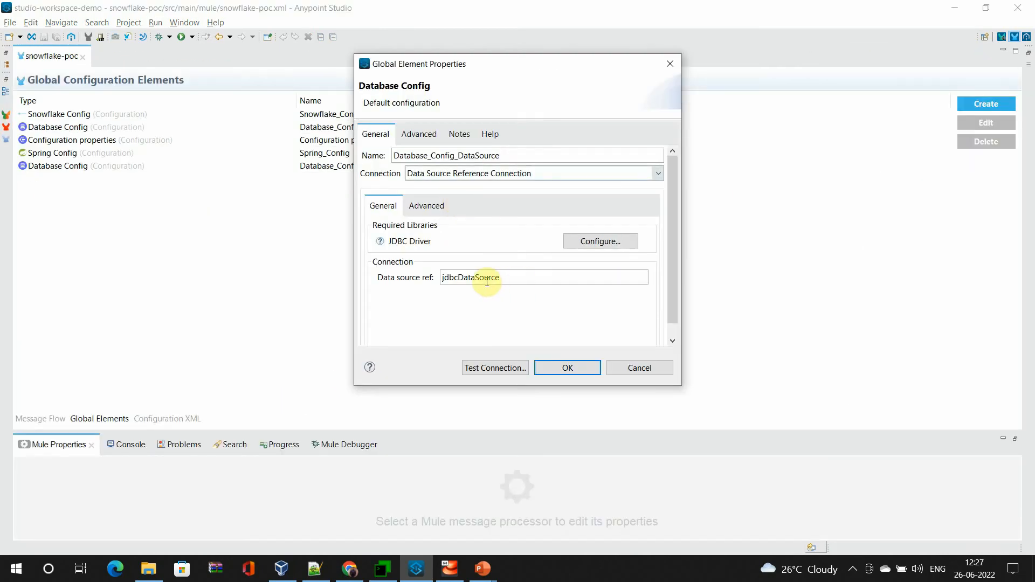
{"action": "double_click", "coordinate": [468, 277]}
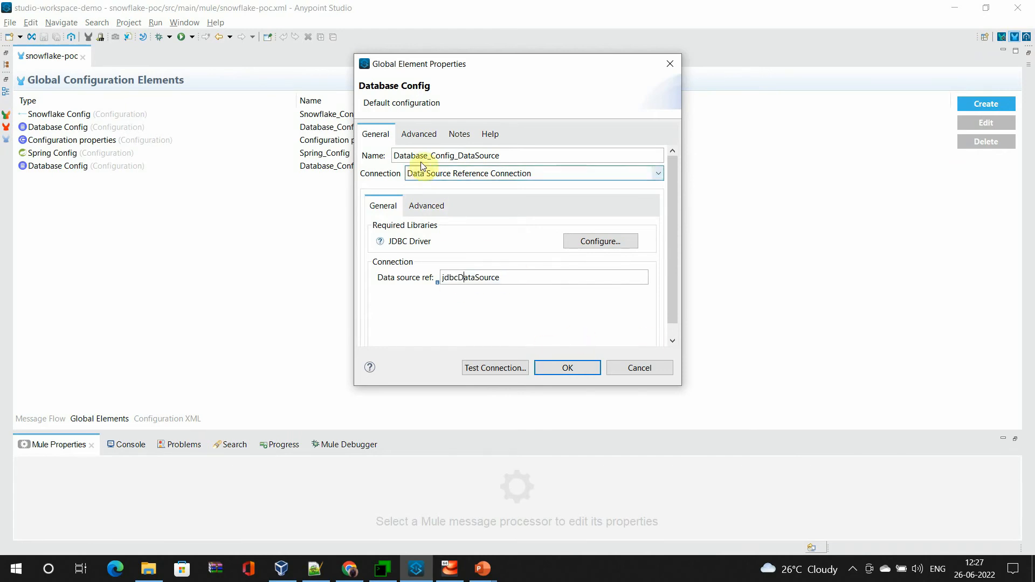
{"action": "double_click", "coordinate": [468, 277]}
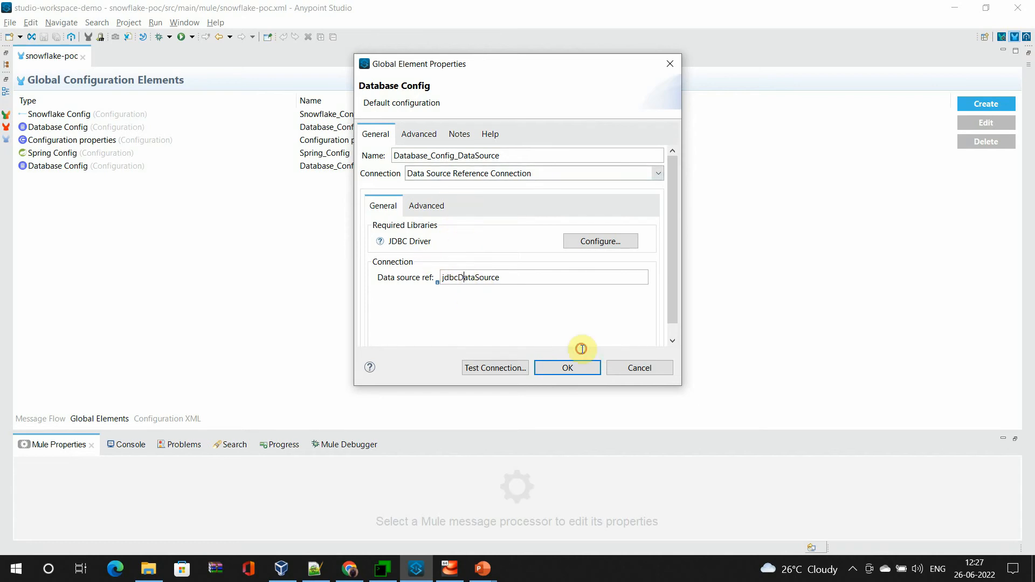
{"action": "left_click", "coordinate": [567, 368]}
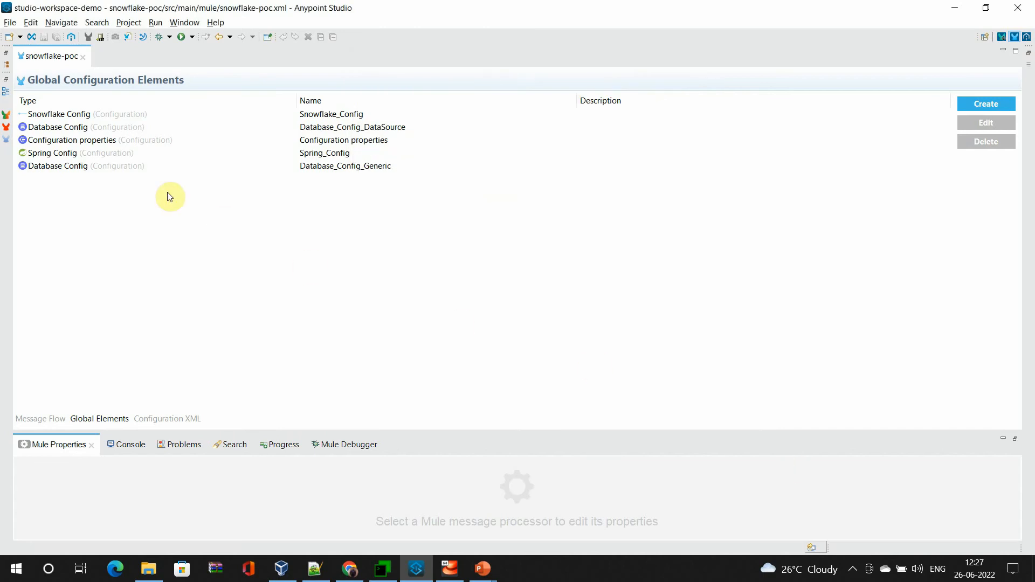
{"action": "left_click", "coordinate": [86, 114]}
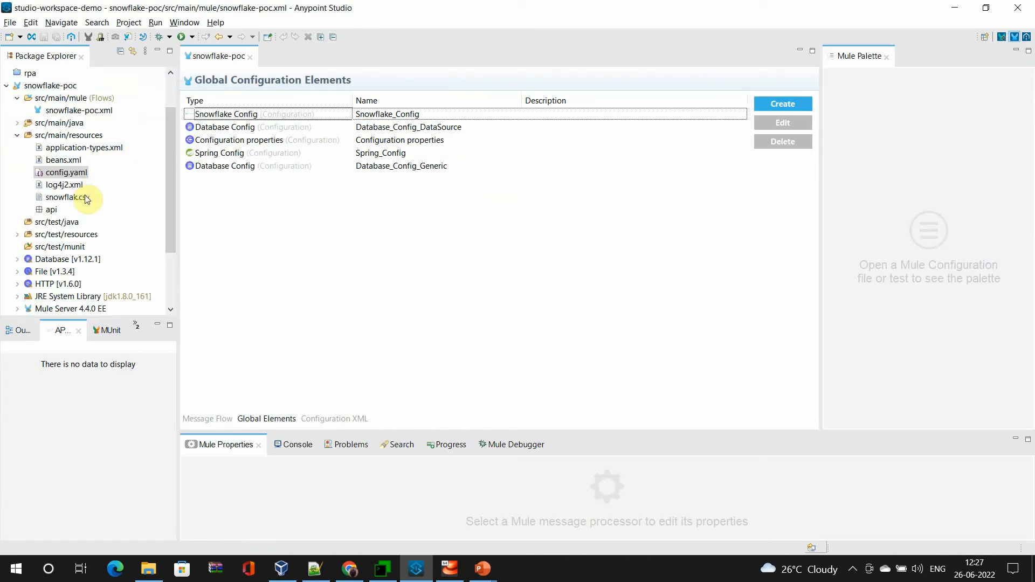
{"action": "left_click", "coordinate": [64, 160]}
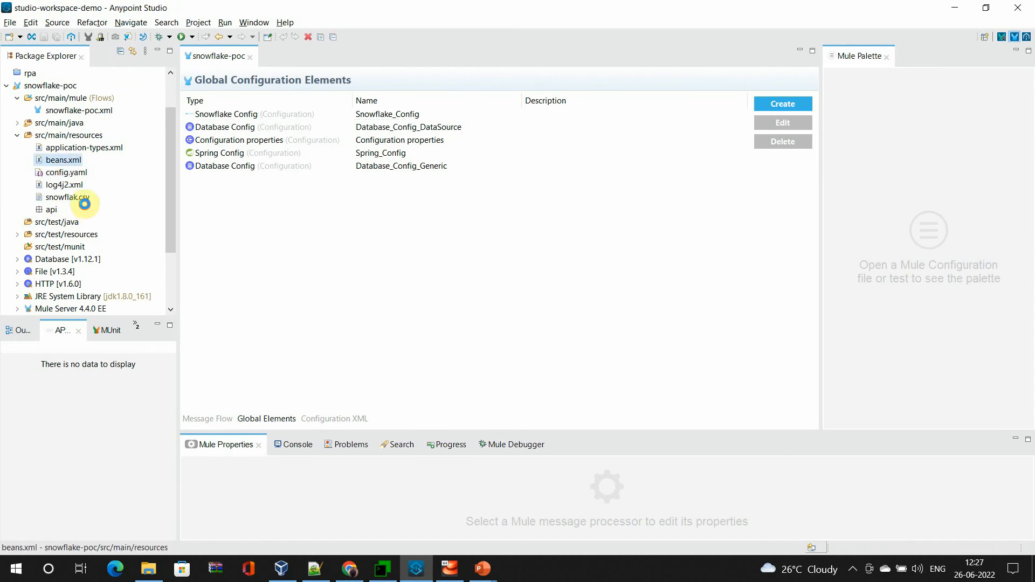
Open beans.xml and inspect the jdbcDataSource bean's Snowflake properties, trialling a 'cert' property rename.
{"action": "double_click", "coordinate": [64, 160]}
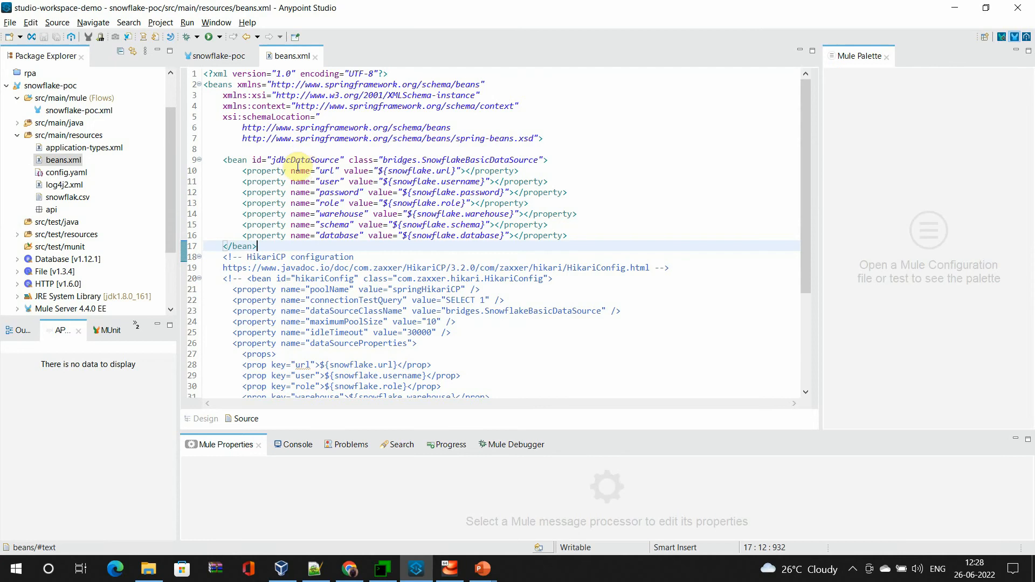
{"action": "mouse_move", "coordinate": [273, 244]}
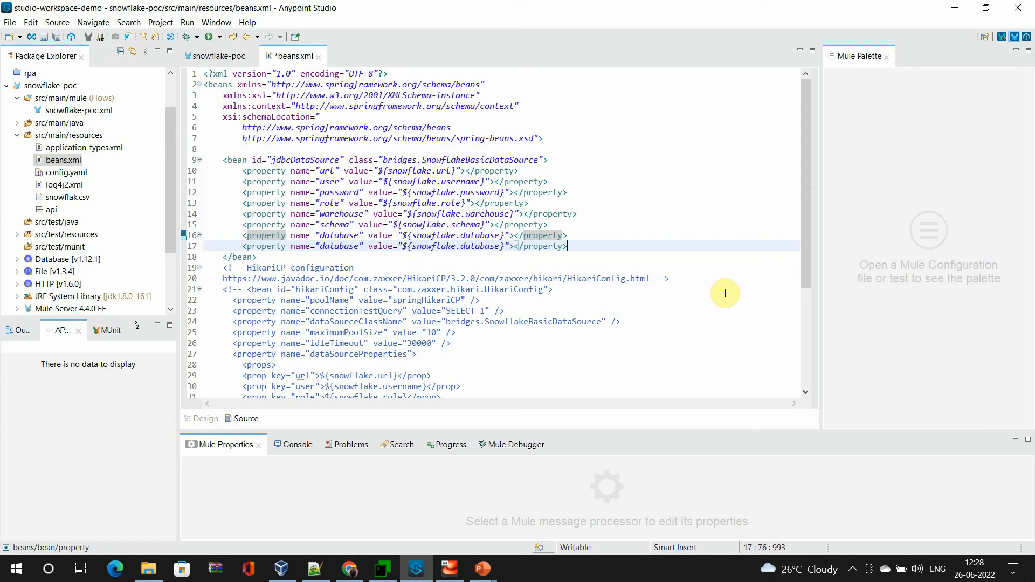
{"action": "double_click", "coordinate": [339, 245]}
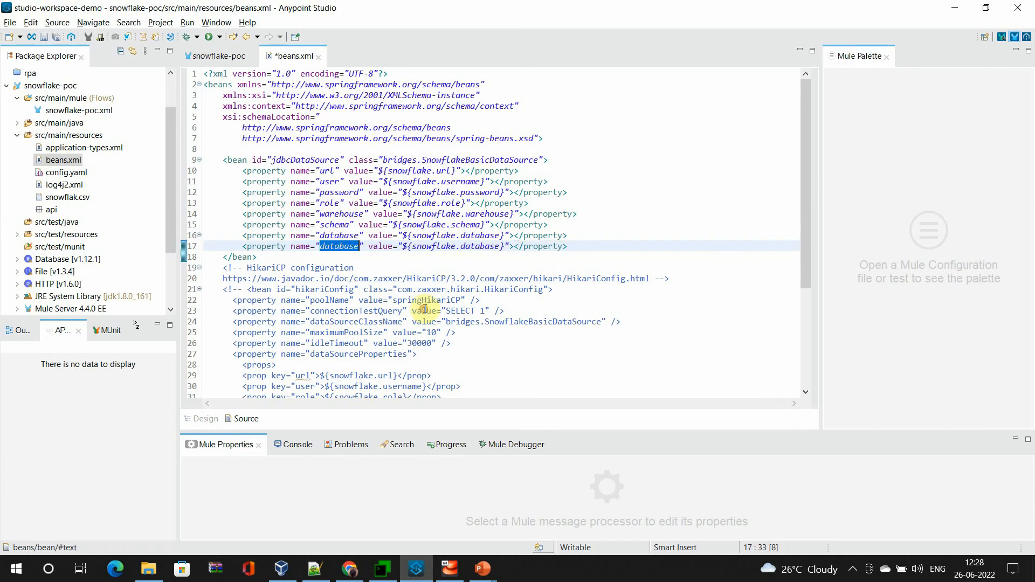
{"action": "type", "text": "cert"}
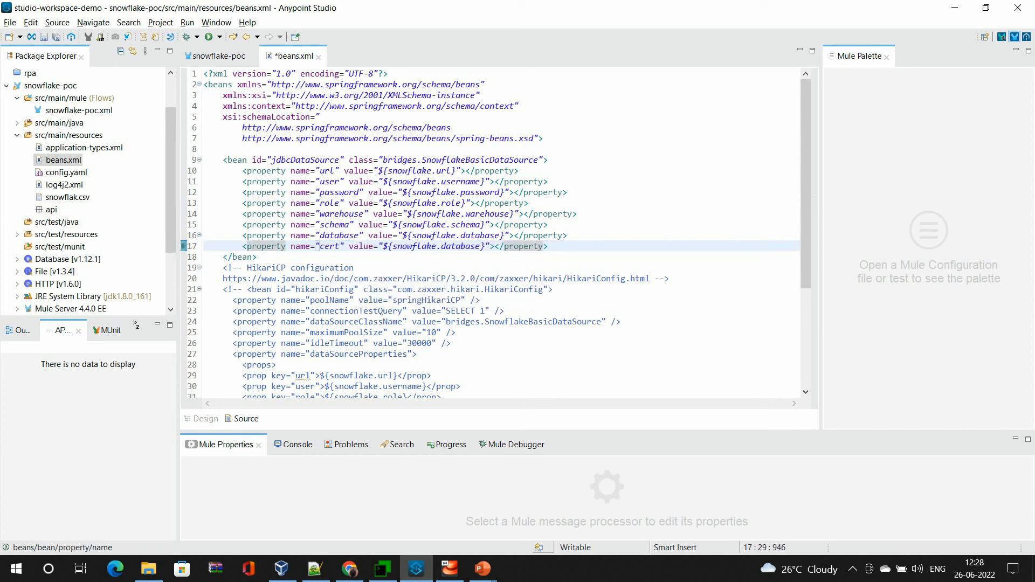
{"action": "double_click", "coordinate": [433, 246]}
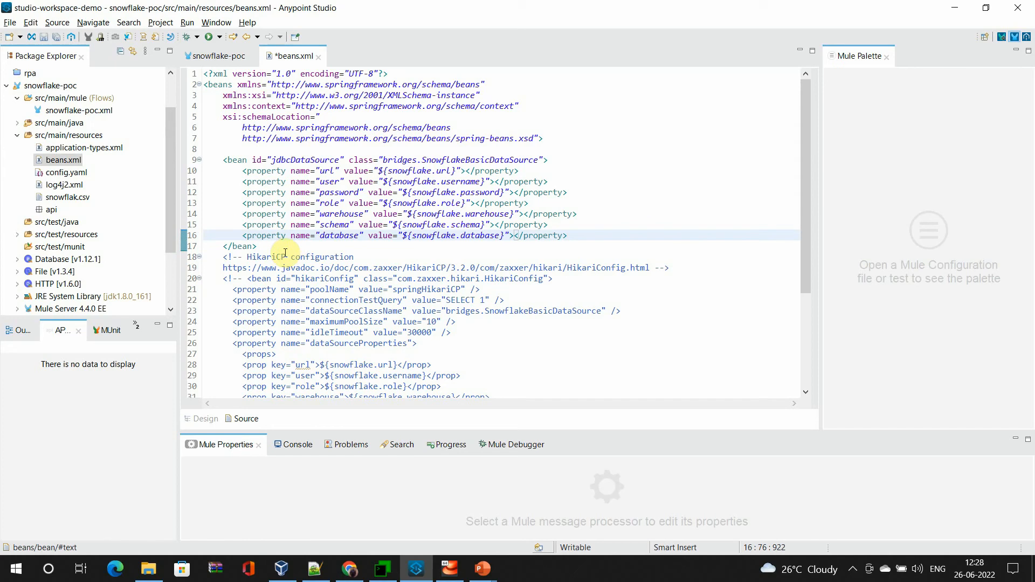
{"action": "mouse_move", "coordinate": [221, 56]}
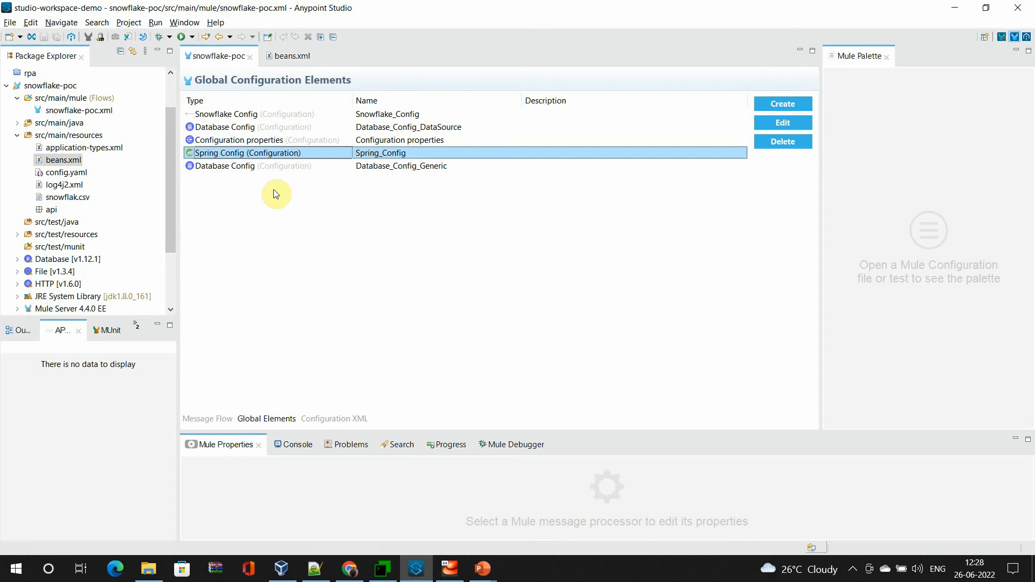
{"action": "mouse_move", "coordinate": [329, 163]}
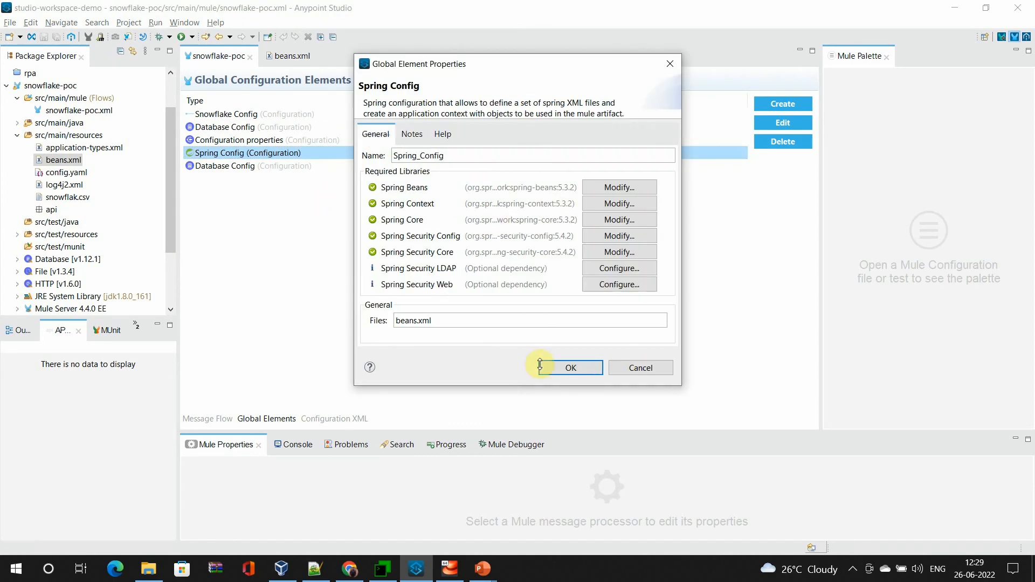
Select the generic flow's On Table Row source reading MEETUP_TABLE via Database_Config_Generic.
{"action": "left_click", "coordinate": [570, 368]}
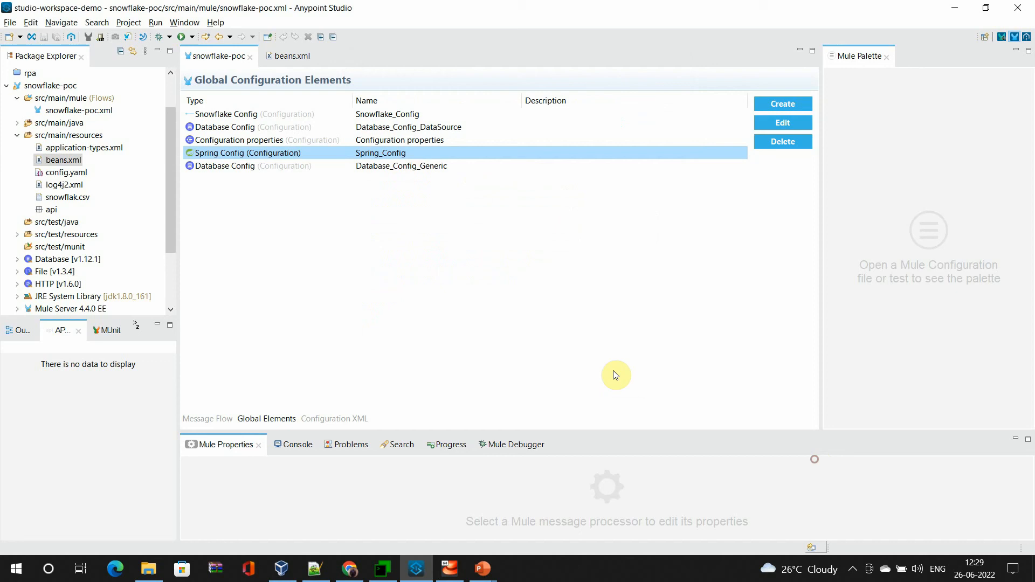
{"action": "left_click", "coordinate": [207, 419]}
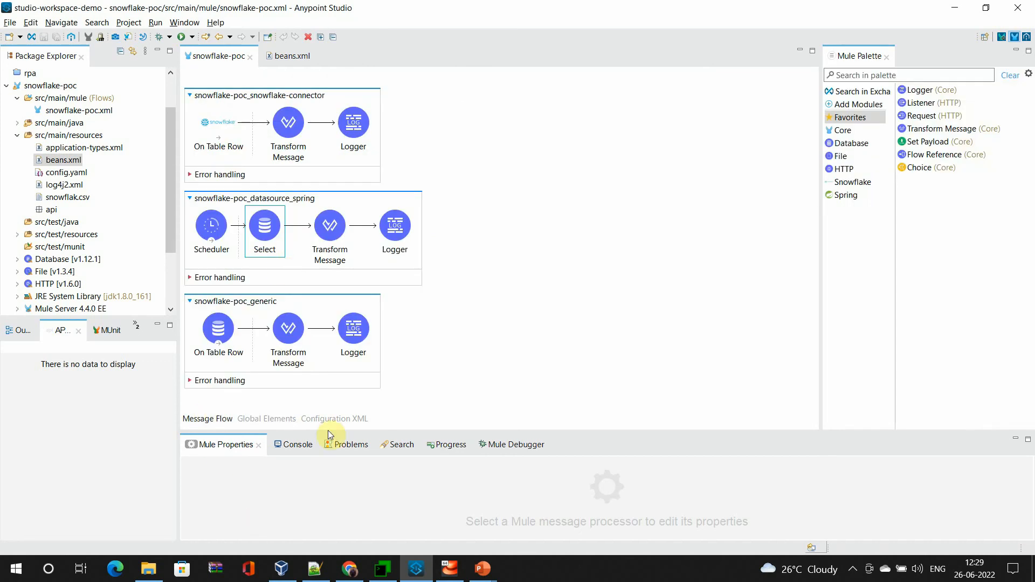
{"action": "left_click", "coordinate": [263, 223]}
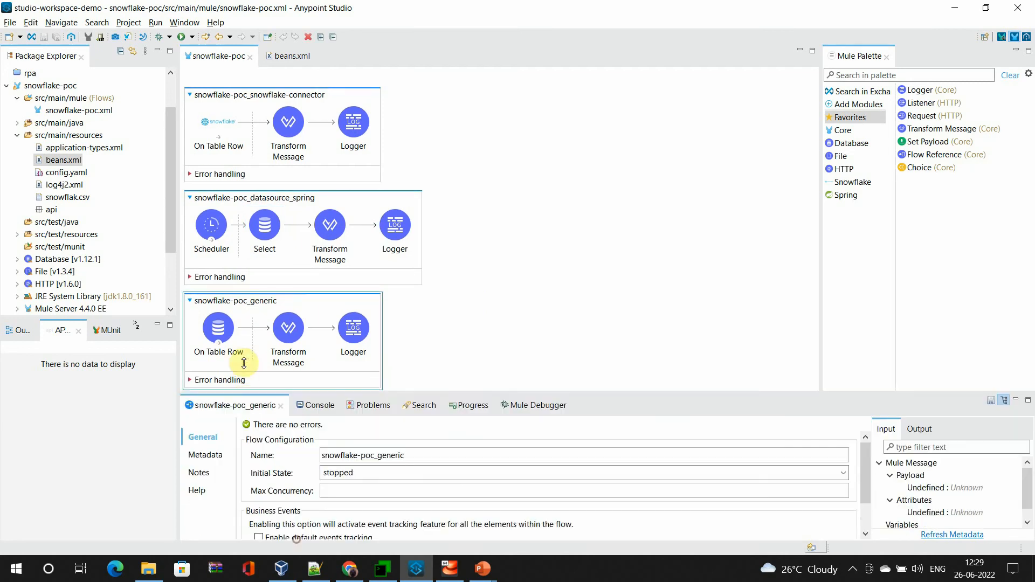
{"action": "scroll", "scroll_direction": "down", "scroll_amount": 3}
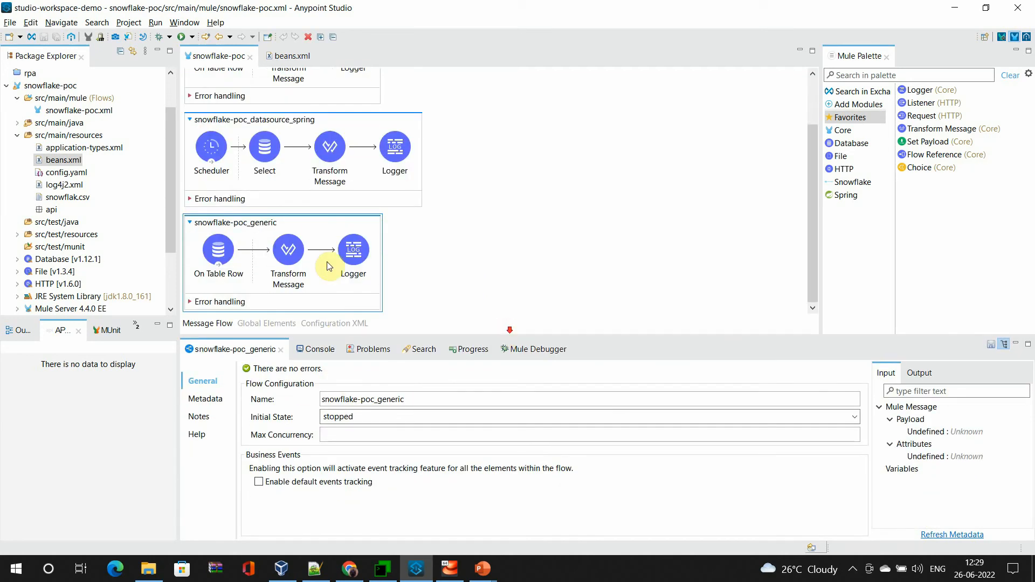
{"action": "left_click", "coordinate": [218, 249]}
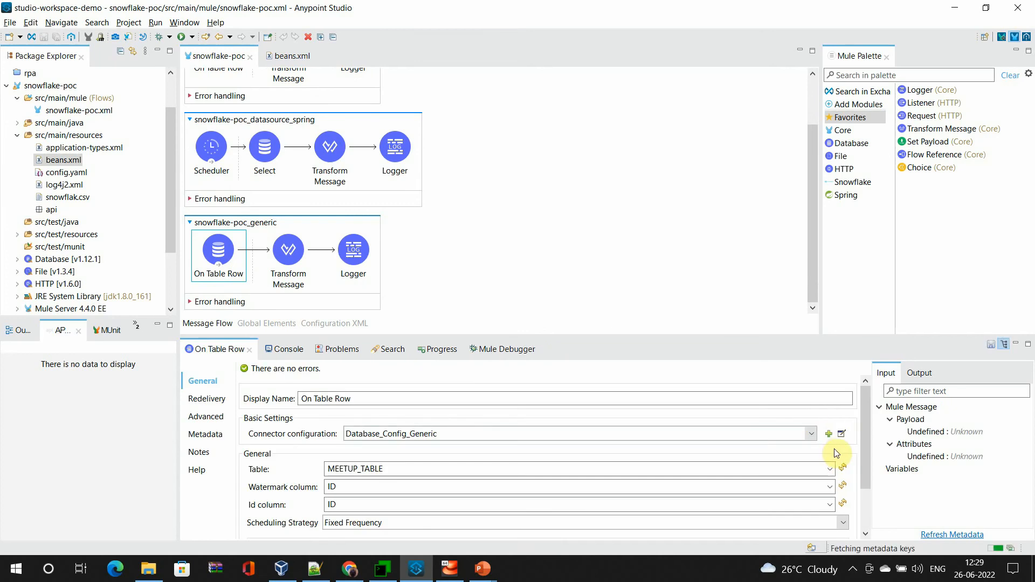
Inspect the generic connection's URL, User and revealed Password, then cancel without changes.
{"action": "left_click", "coordinate": [840, 434]}
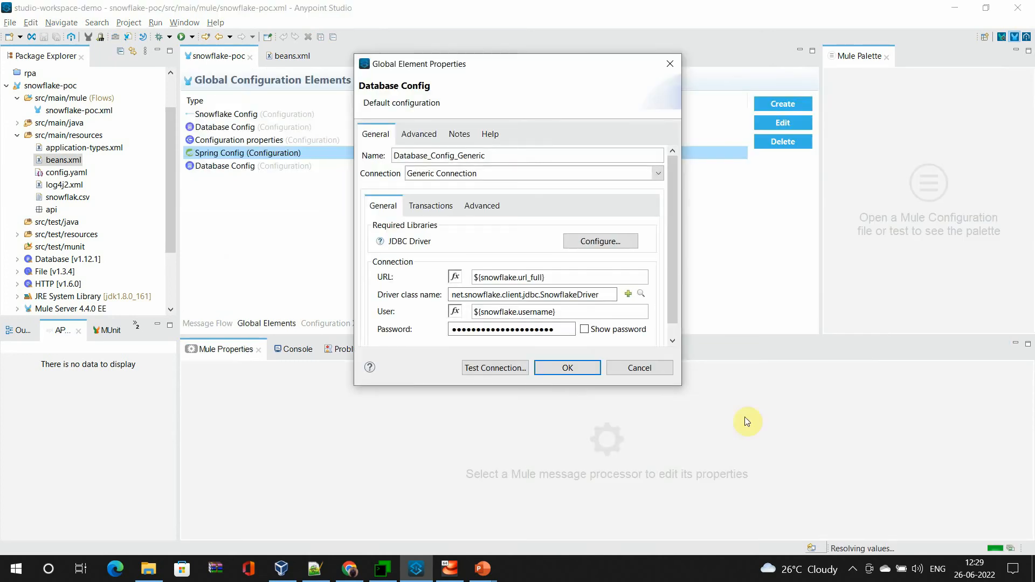
{"action": "double_click", "coordinate": [506, 277]}
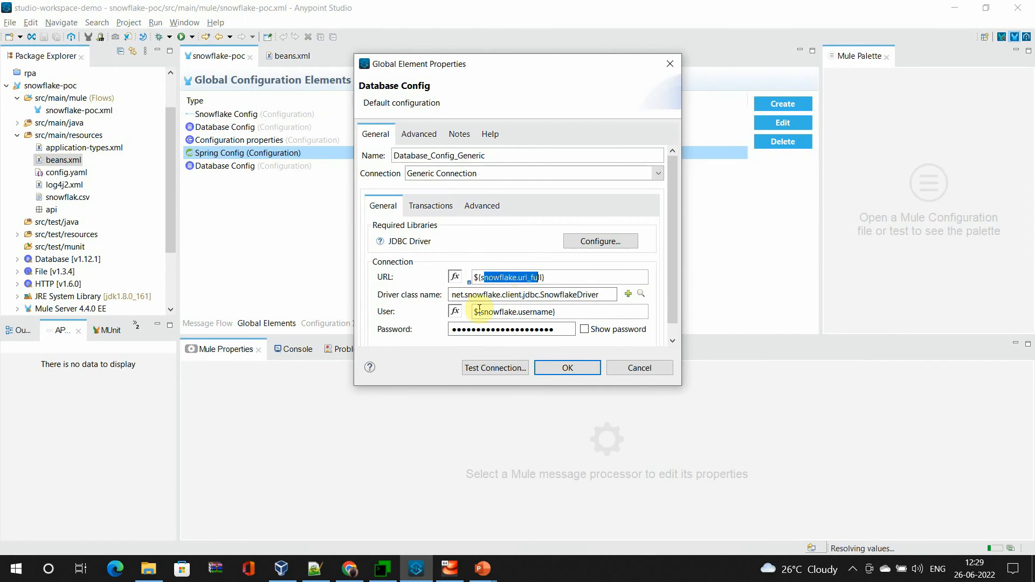
{"action": "triple_click", "coordinate": [528, 294]}
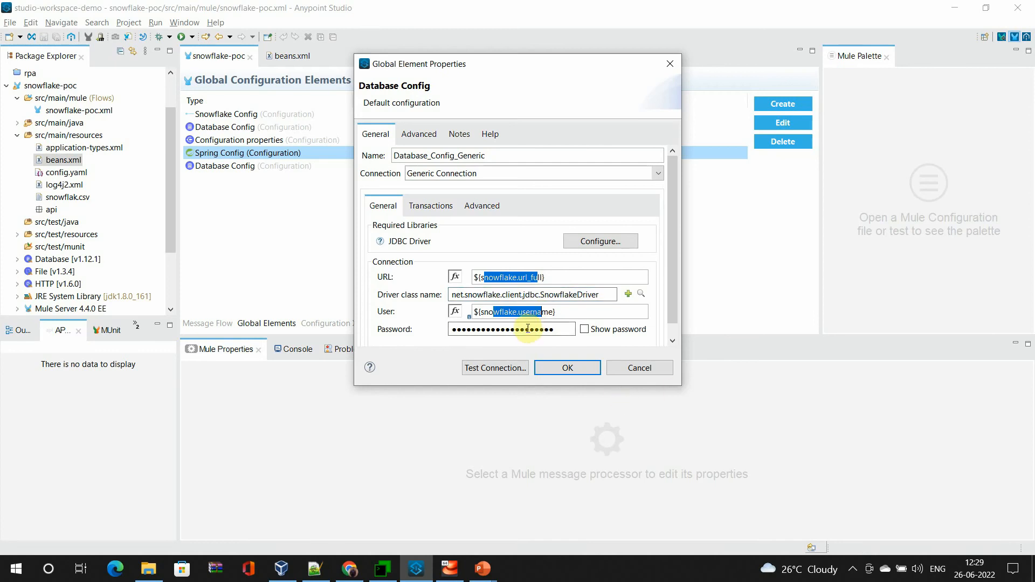
{"action": "left_click", "coordinate": [583, 329]}
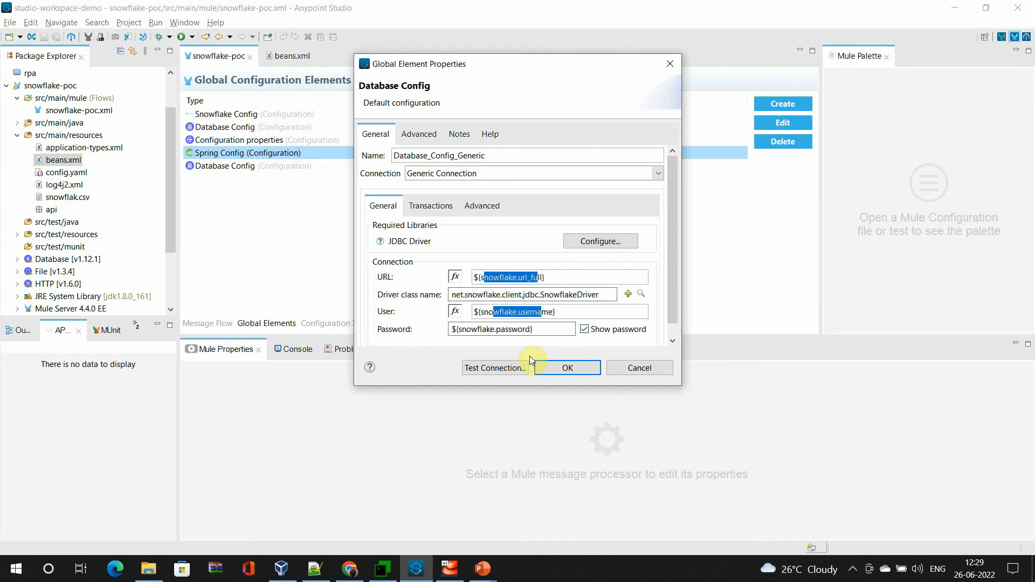
{"action": "mouse_move", "coordinate": [565, 235]}
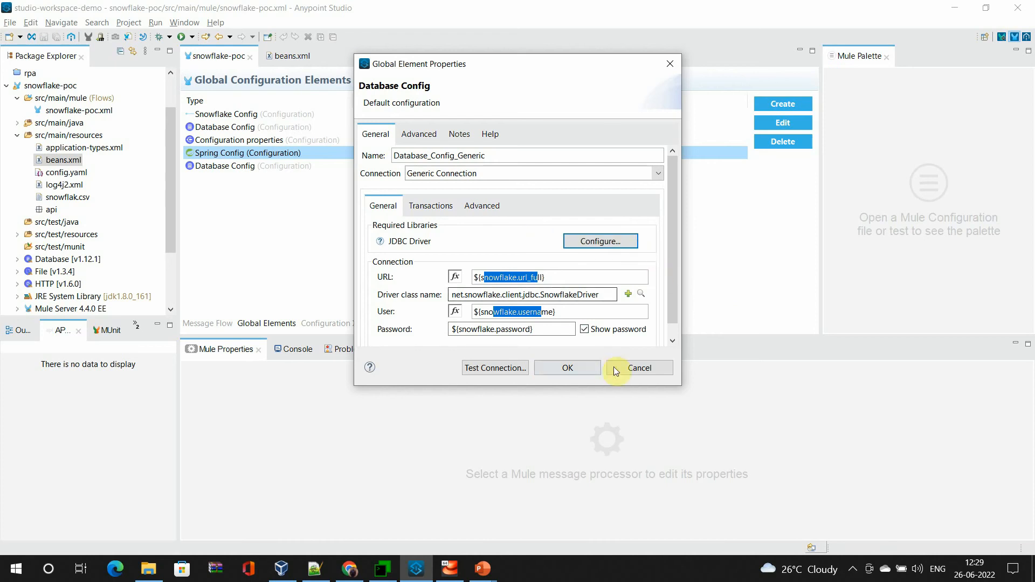
{"action": "left_click", "coordinate": [638, 368]}
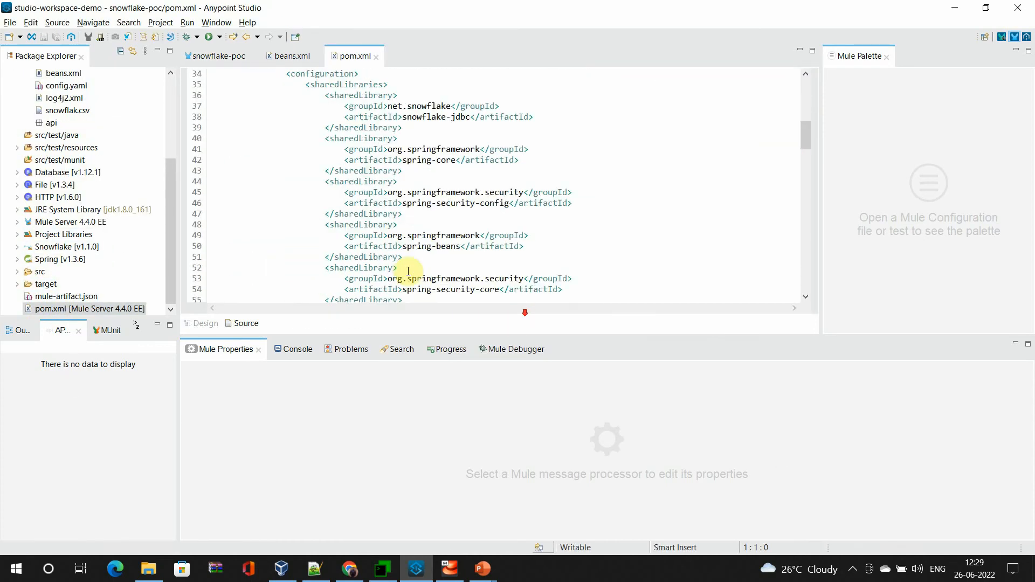
Check the snowflake-jdbc 3.13.18 dependency in pom.xml, then return to the snowflake-poc editor.
{"action": "scroll", "scroll_direction": "down", "scroll_amount": 3}
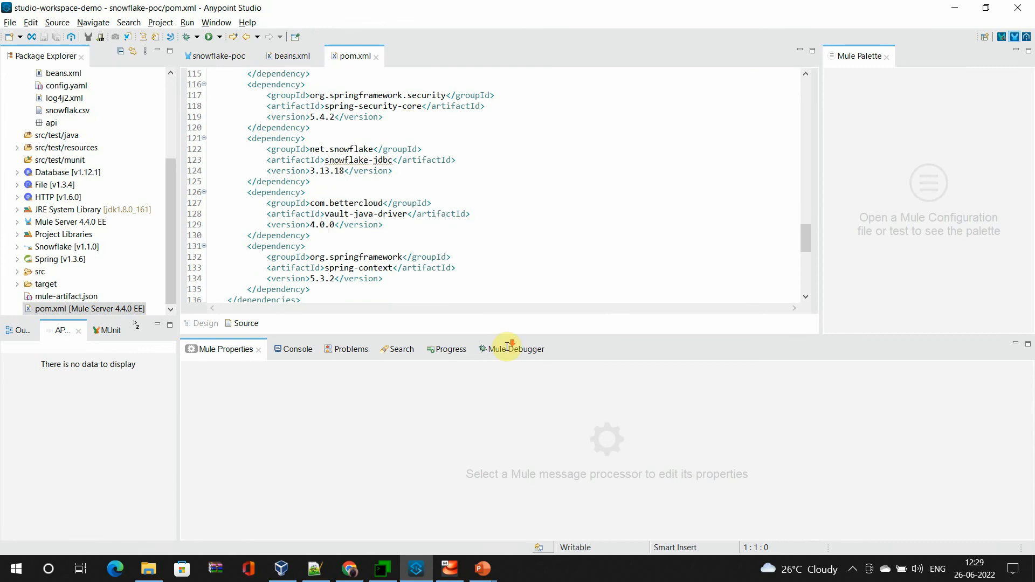
{"action": "scroll", "scroll_direction": "down", "scroll_amount": 3}
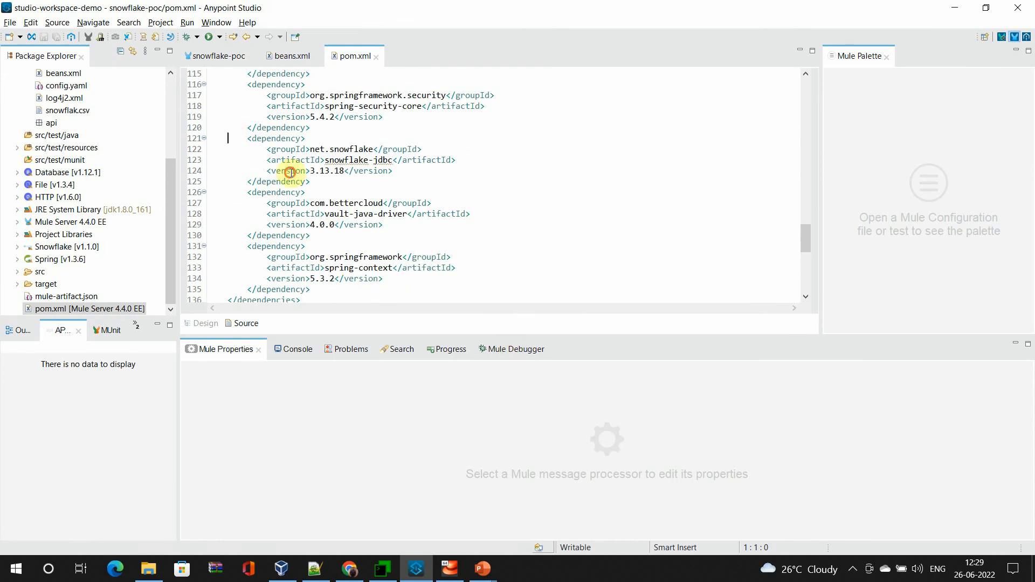
{"action": "double_click", "coordinate": [321, 170]}
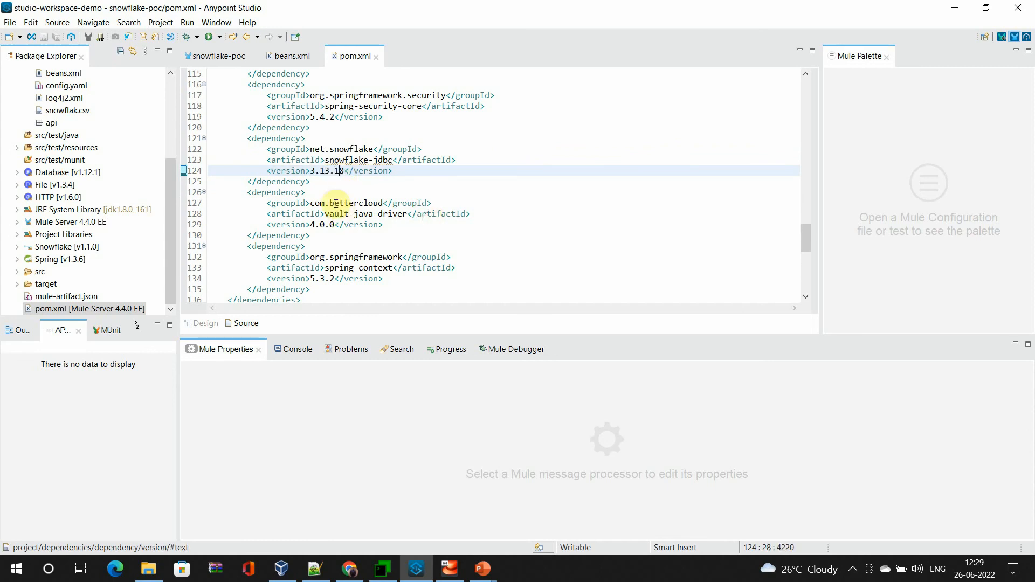
{"action": "left_click", "coordinate": [215, 56]}
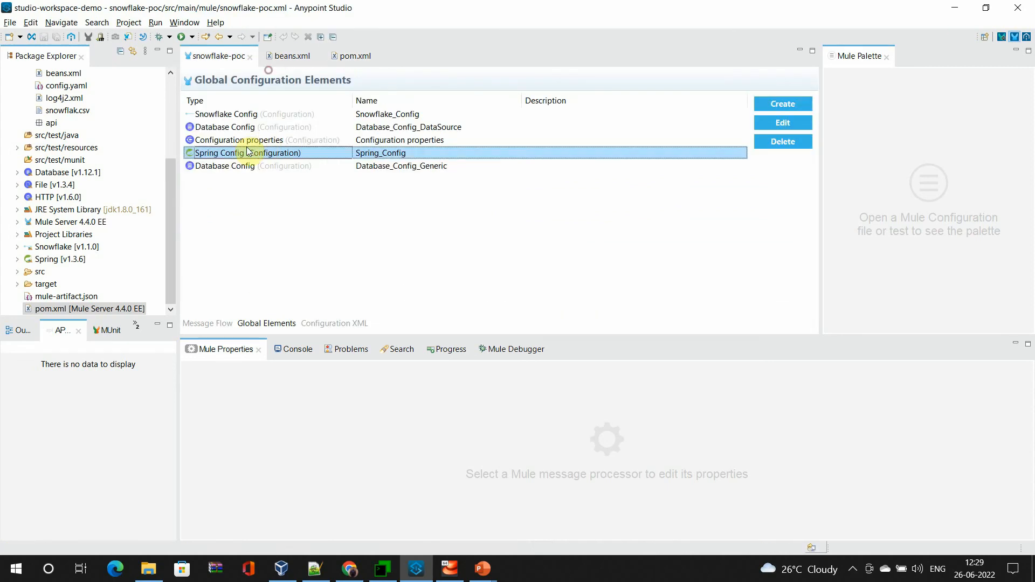
Show the Message Flow view and select the datasource_spring flow, whose initial state is stopped.
{"action": "left_click", "coordinate": [206, 323]}
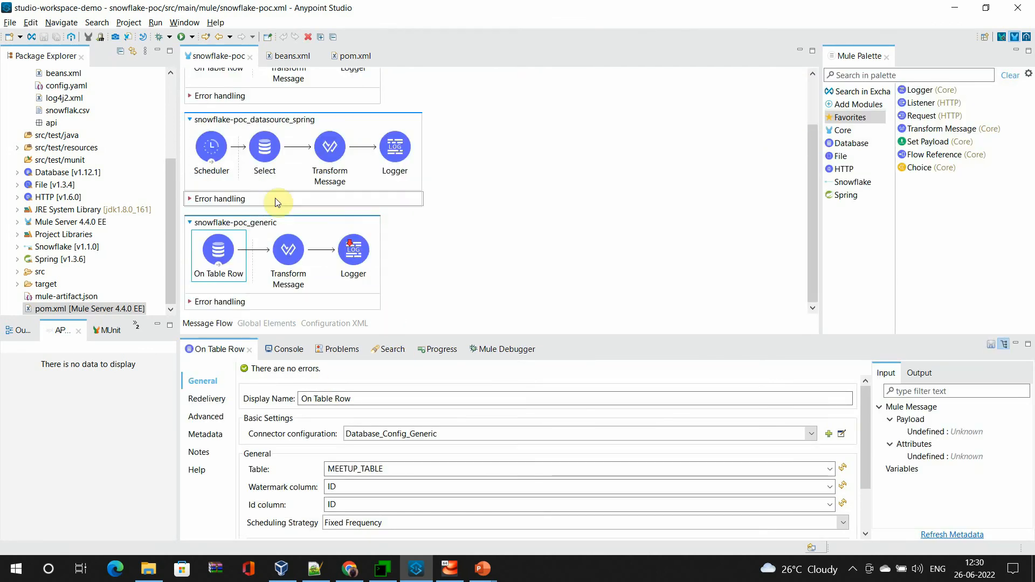
{"action": "mouse_move", "coordinate": [779, 445]}
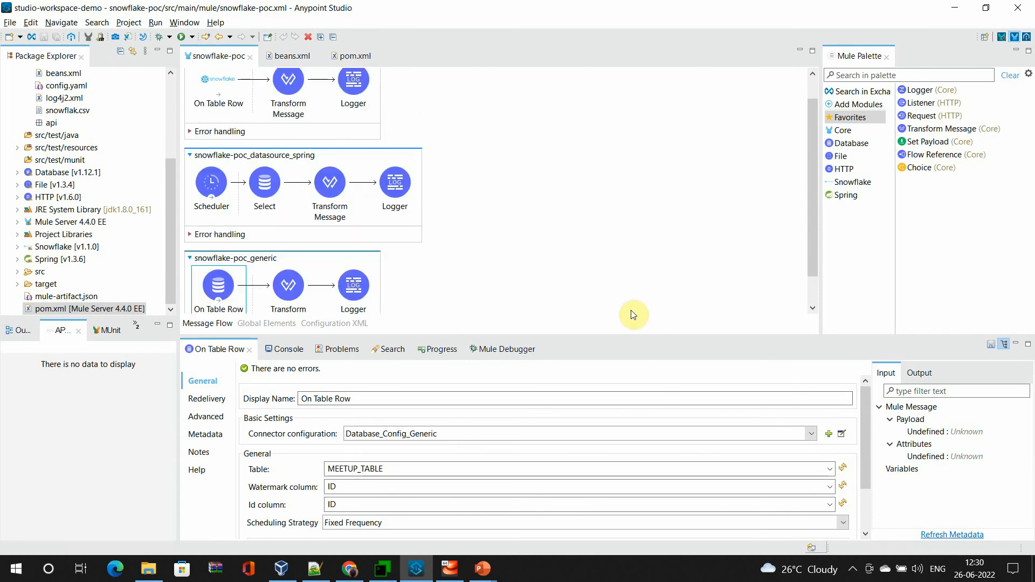
{"action": "mouse_move", "coordinate": [284, 163]}
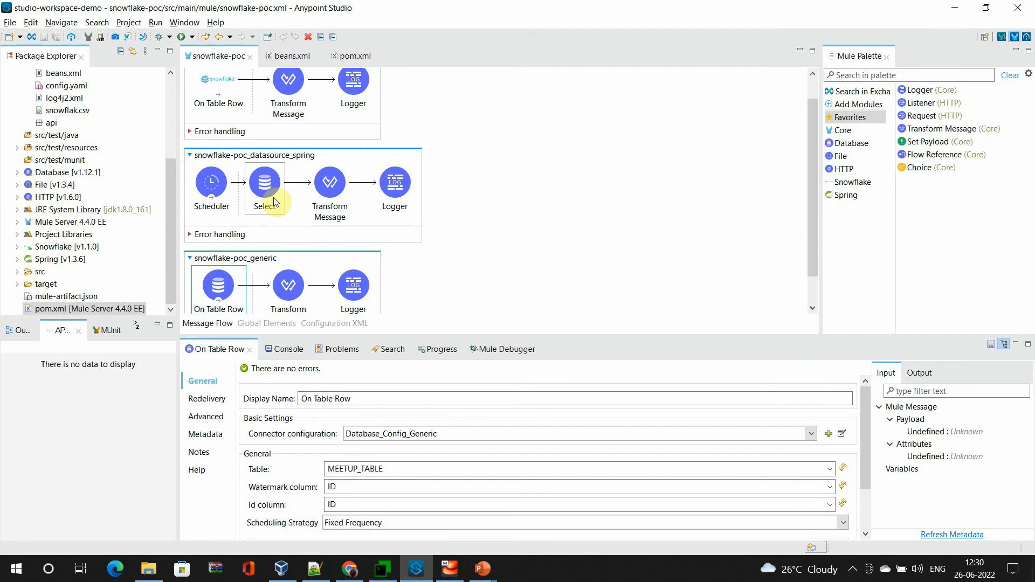
{"action": "mouse_move", "coordinate": [291, 181]}
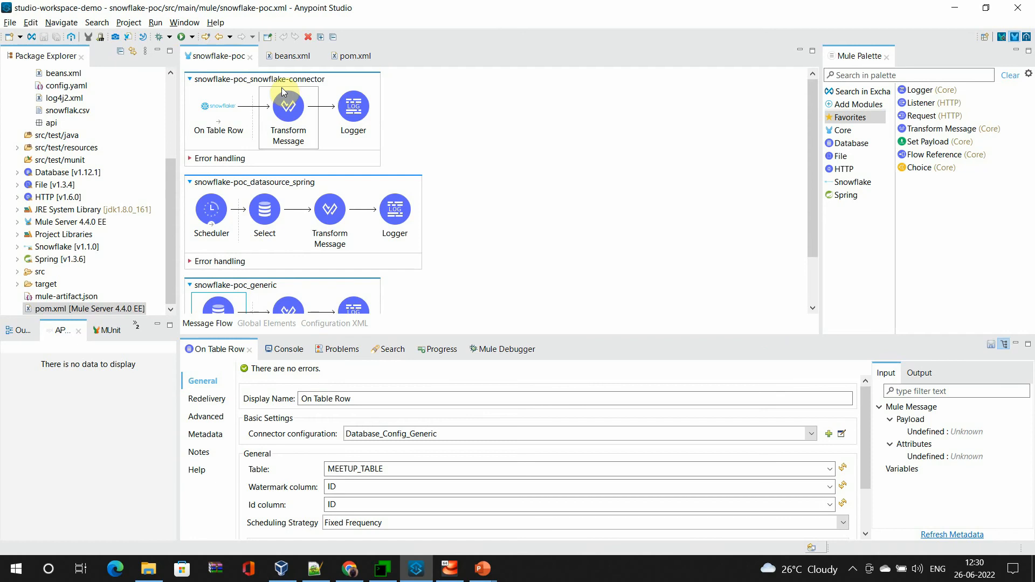
{"action": "left_click", "coordinate": [354, 349]}
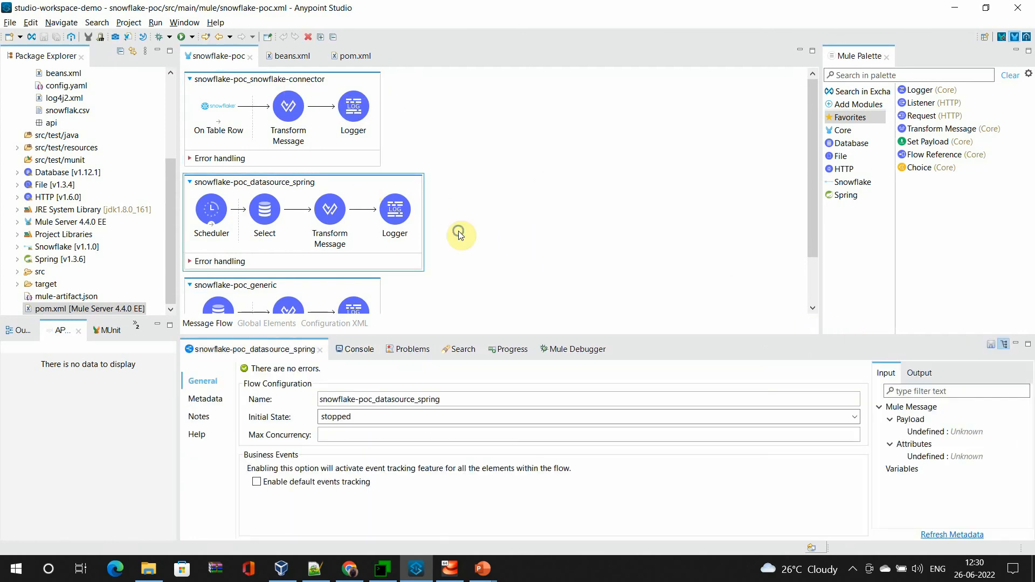
Clear the datasource_spring flow's stopped initial state and add a breakpoint on its Select step.
{"action": "right_click", "coordinate": [461, 235]}
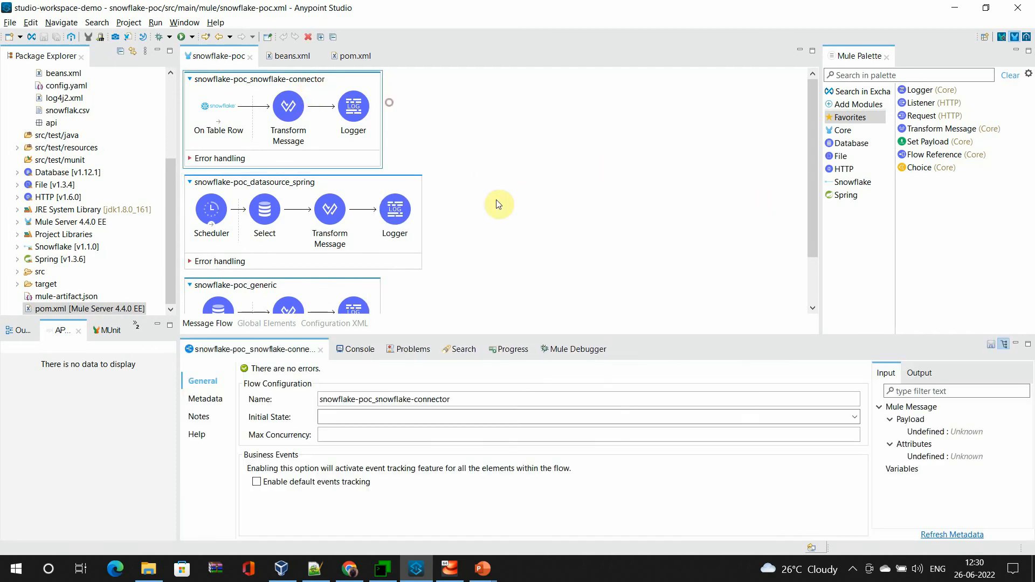
{"action": "left_click", "coordinate": [852, 417]}
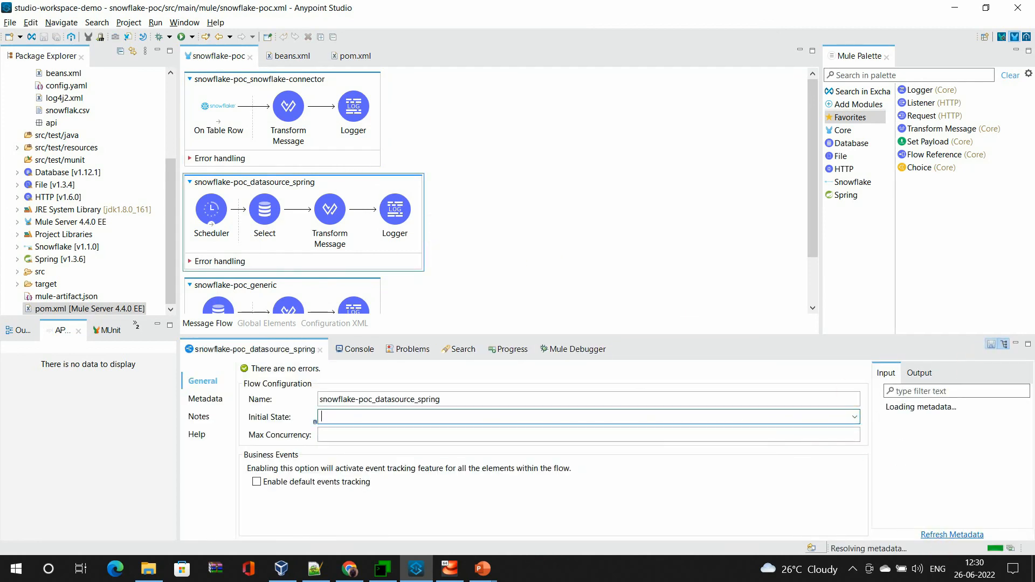
{"action": "left_click", "coordinate": [218, 106]}
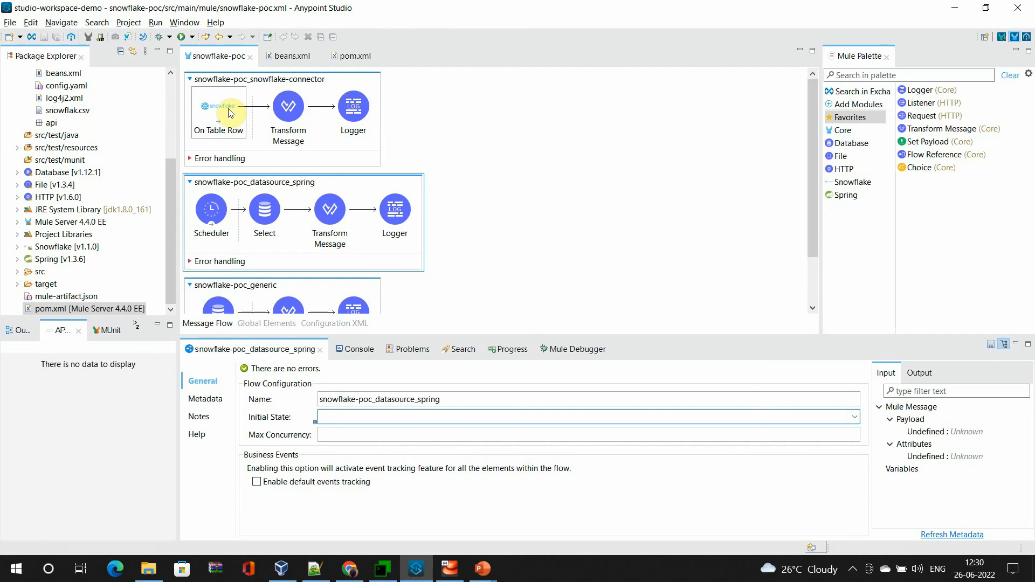
{"action": "scroll", "scroll_direction": "down", "scroll_amount": 3}
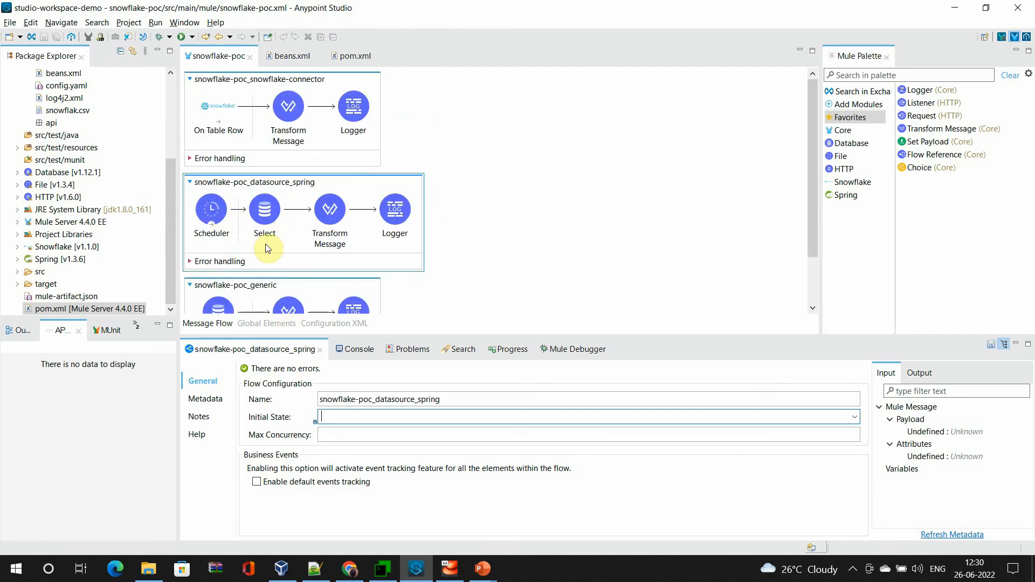
{"action": "right_click", "coordinate": [267, 247]}
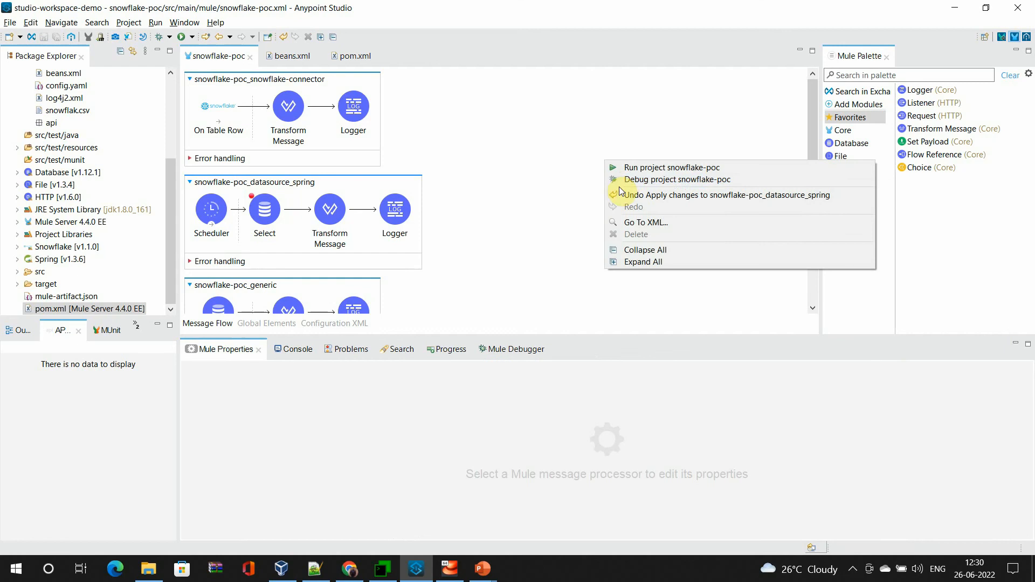
Review the Scheduler's frequency settings in the properties view and select the Select step.
{"action": "left_click", "coordinate": [671, 167]}
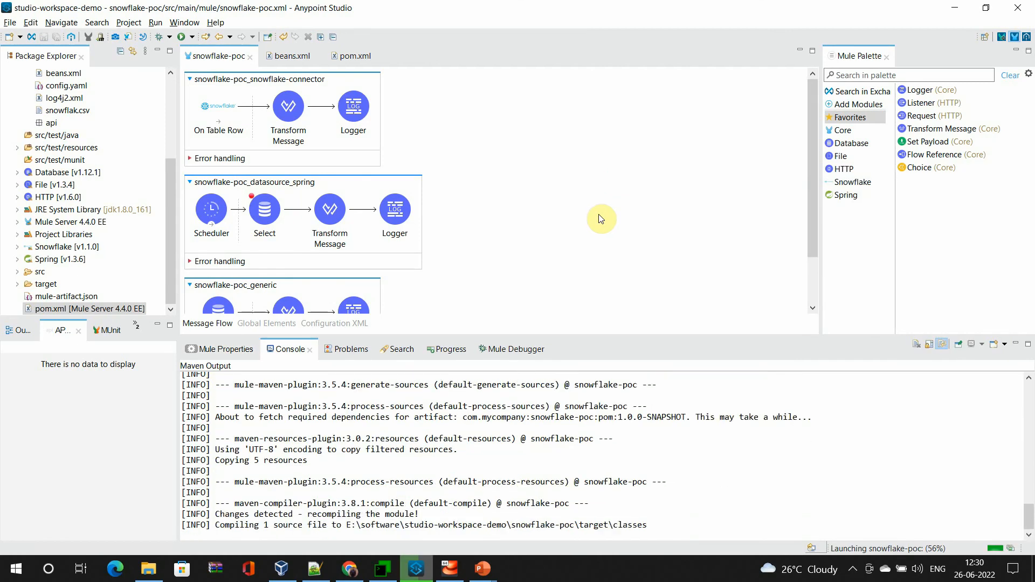
{"action": "left_click", "coordinate": [212, 209]}
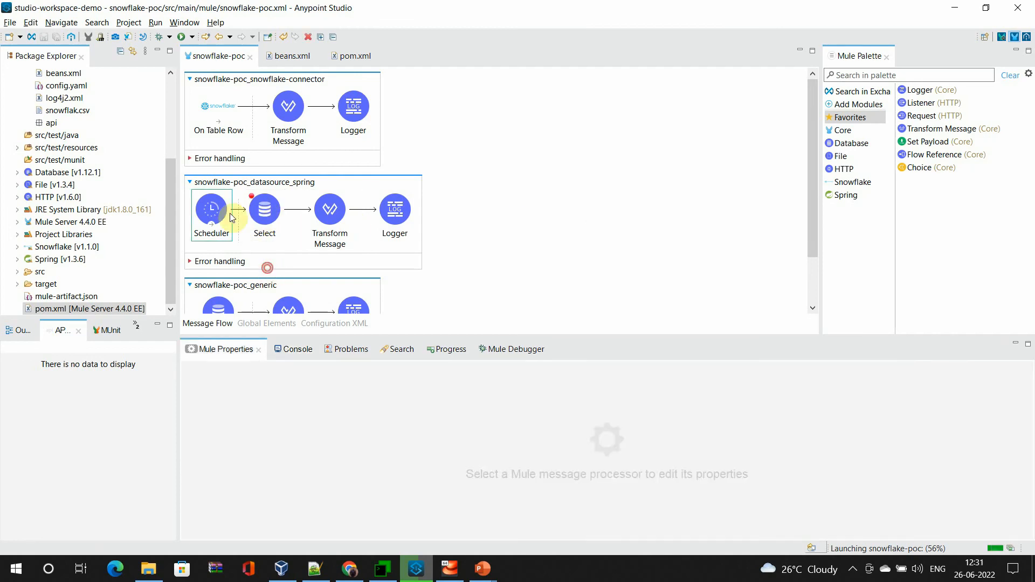
{"action": "left_click", "coordinate": [211, 209]}
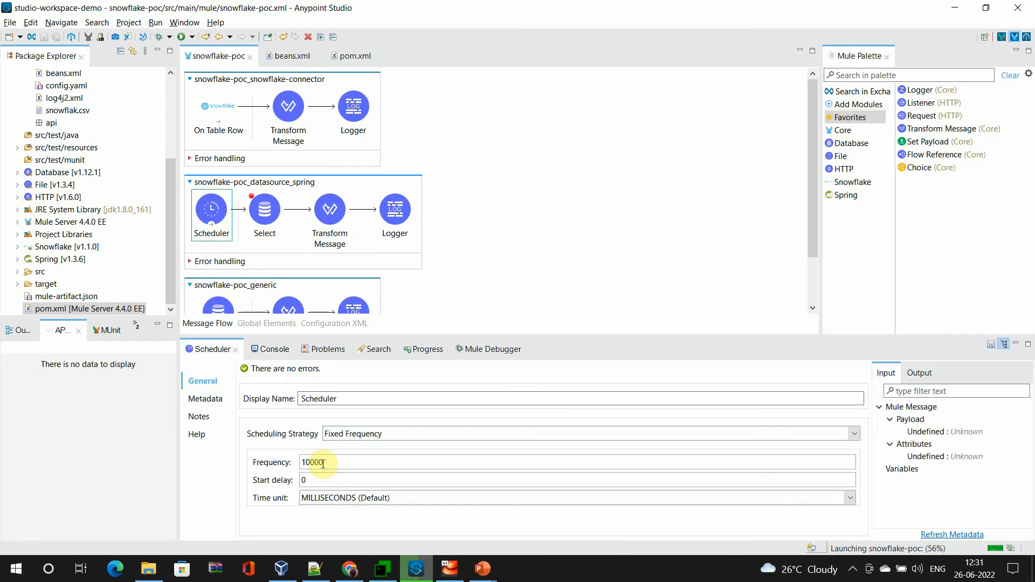
{"action": "left_click", "coordinate": [265, 349]}
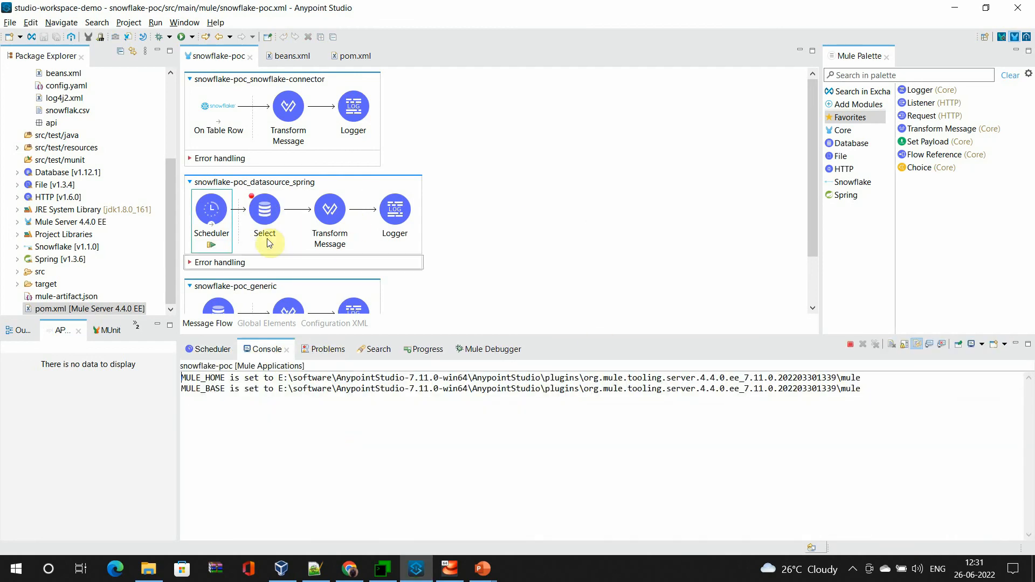
Debug project snowflake-poc and follow the Console until the app shows DEPLOYED.
{"action": "right_click", "coordinate": [264, 208]}
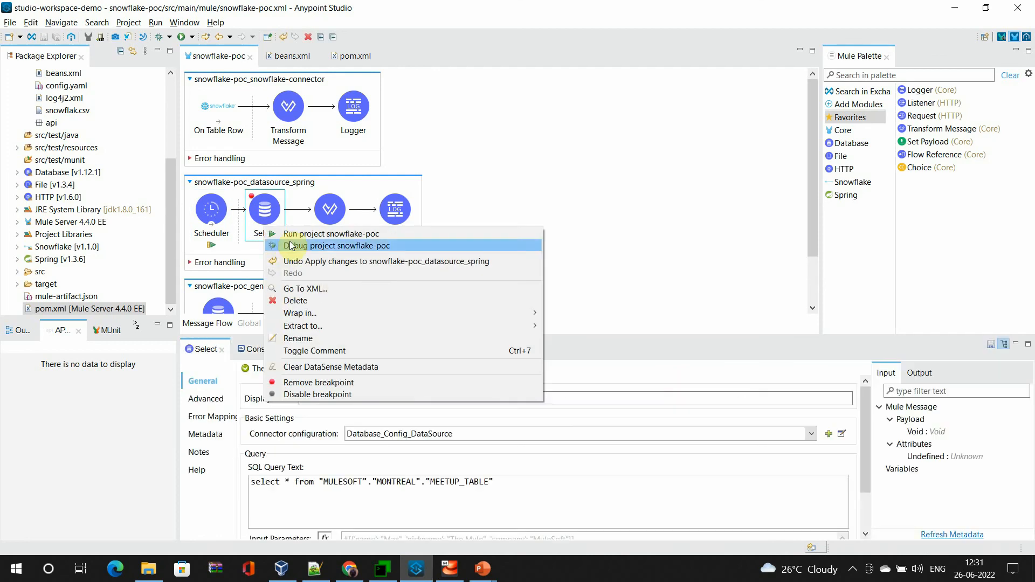
{"action": "left_click", "coordinate": [333, 233]}
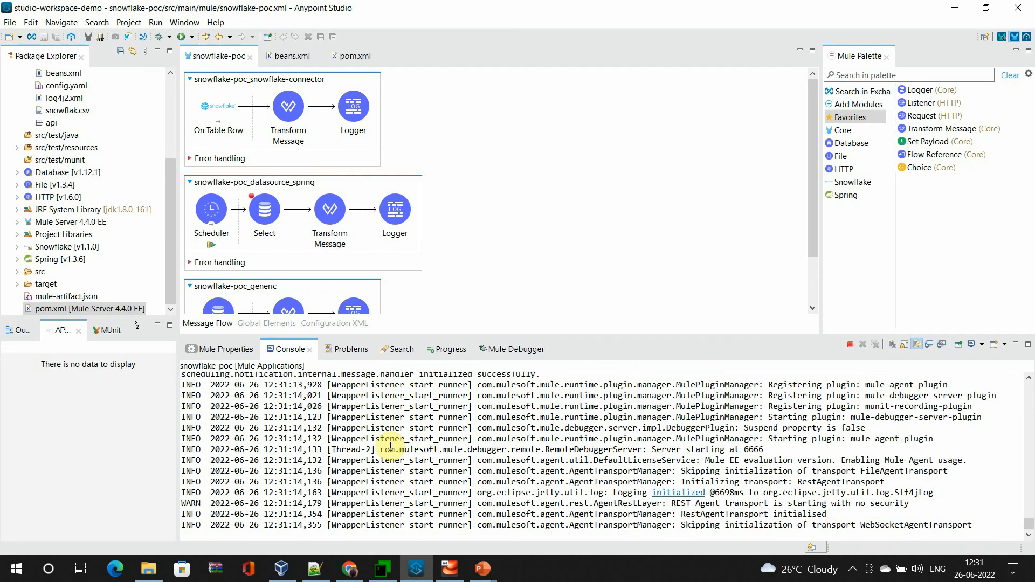
{"action": "scroll", "scroll_direction": "down", "scroll_amount": 3}
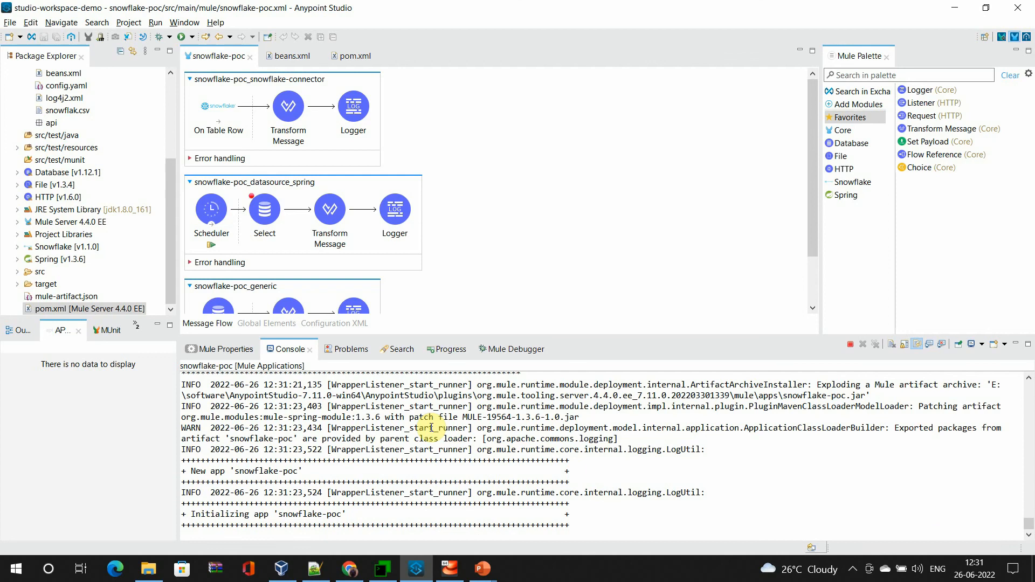
{"action": "scroll", "scroll_direction": "down", "scroll_amount": 3}
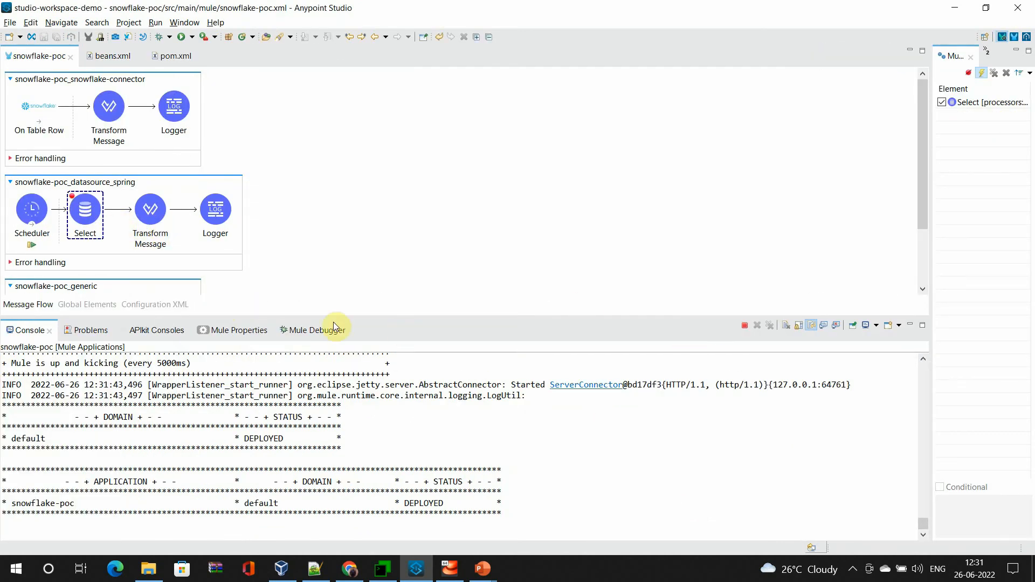
Run the Scheduler now so the debugger pauses at Select, showing null payload and attributes.
{"action": "left_click", "coordinate": [311, 330]}
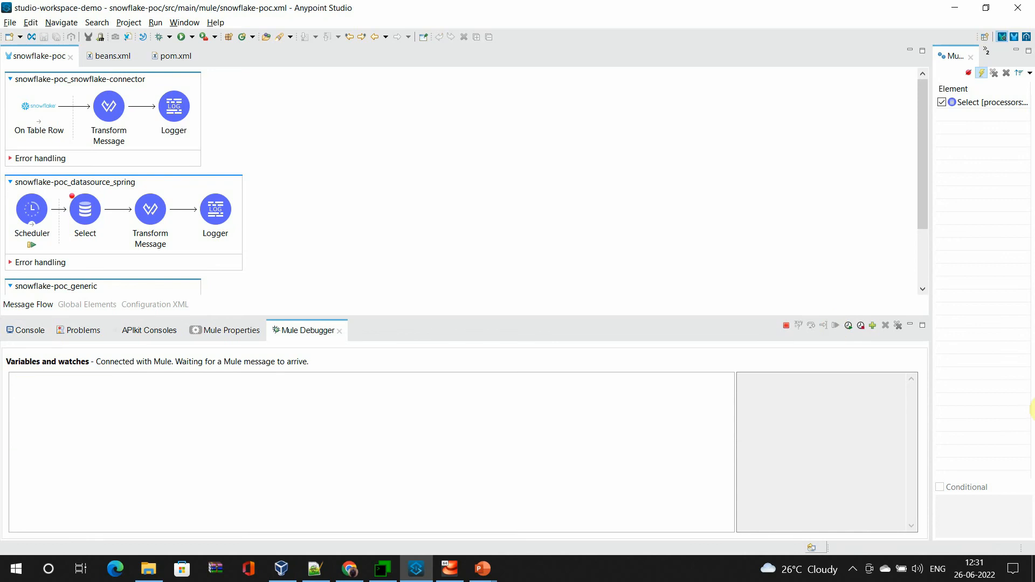
{"action": "left_click", "coordinate": [31, 209]}
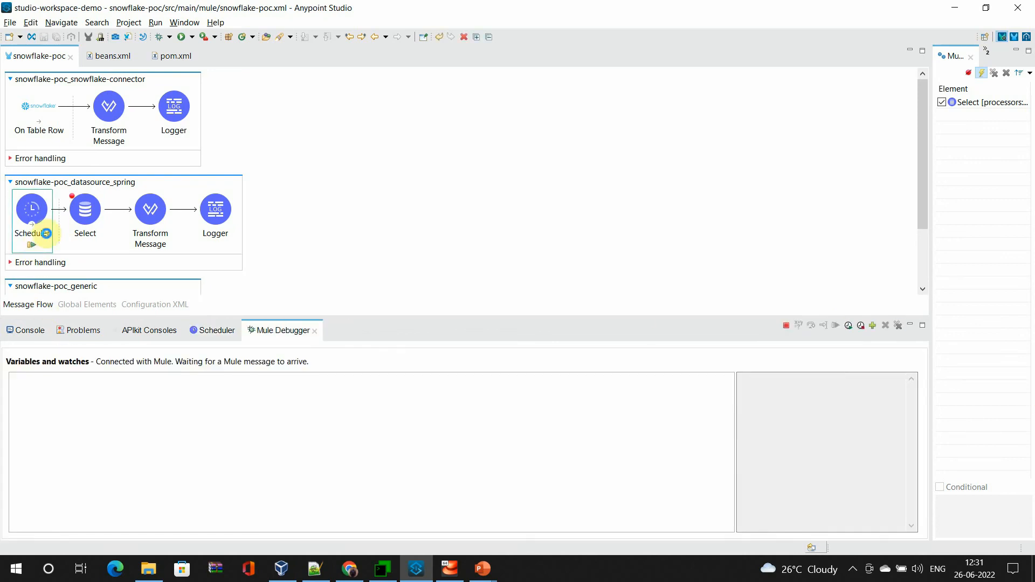
{"action": "right_click", "coordinate": [84, 209]}
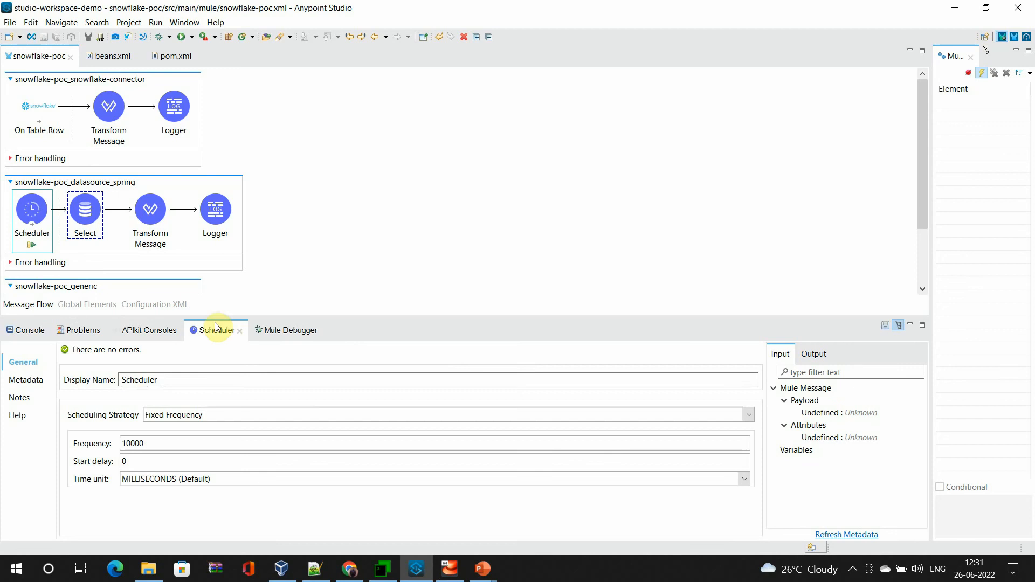
{"action": "left_click", "coordinate": [285, 330]}
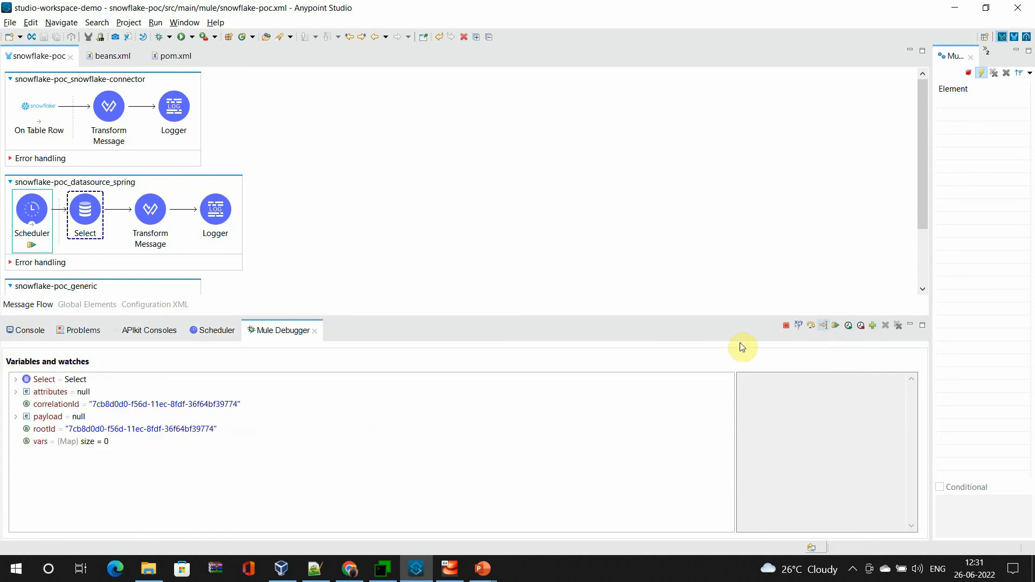
{"action": "mouse_move", "coordinate": [786, 324]}
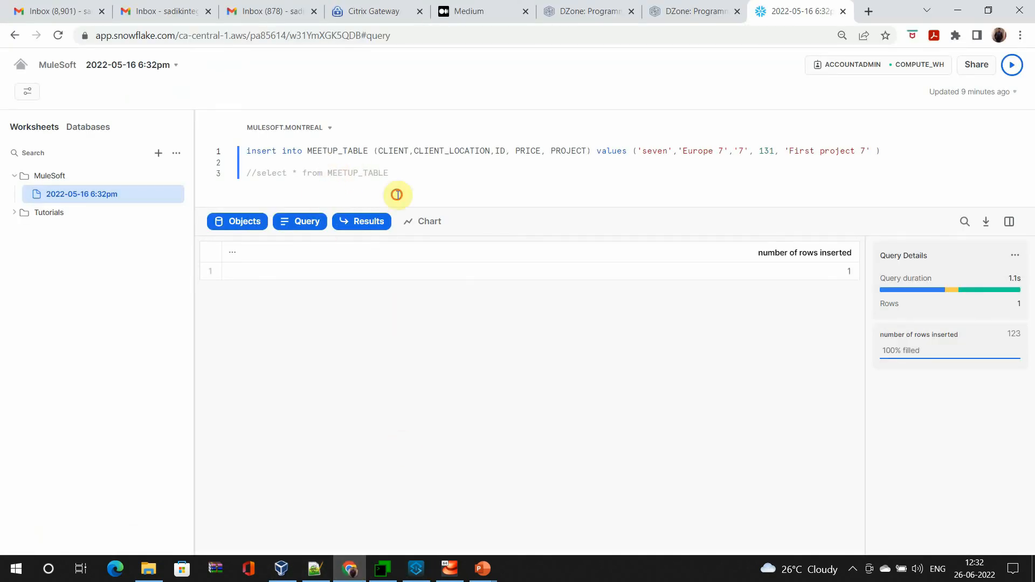
Comment out the insert line with // and run the select * from MEETUP_TABLE query.
{"action": "type", "text": "//"}
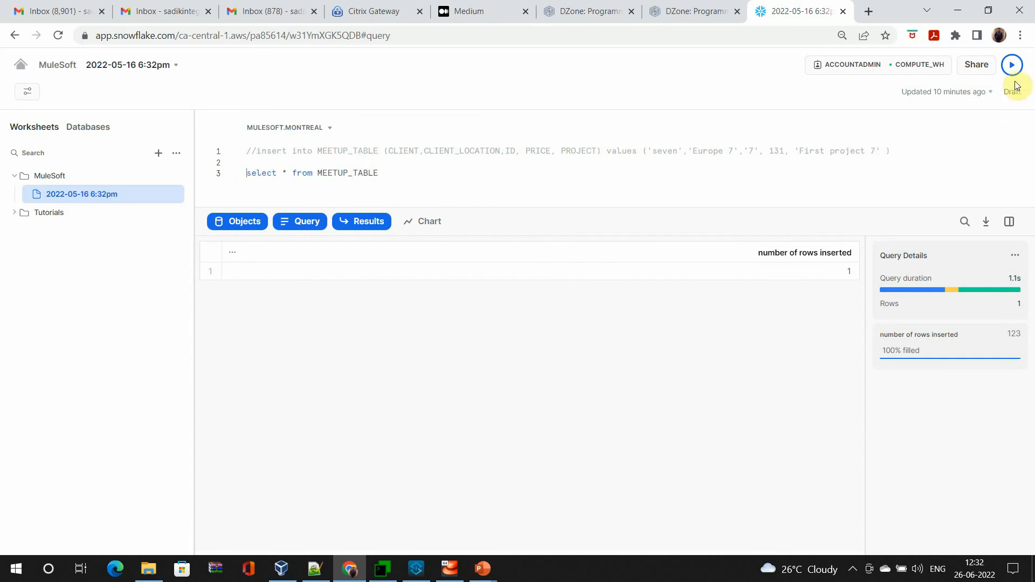
{"action": "left_click", "coordinate": [1011, 65]}
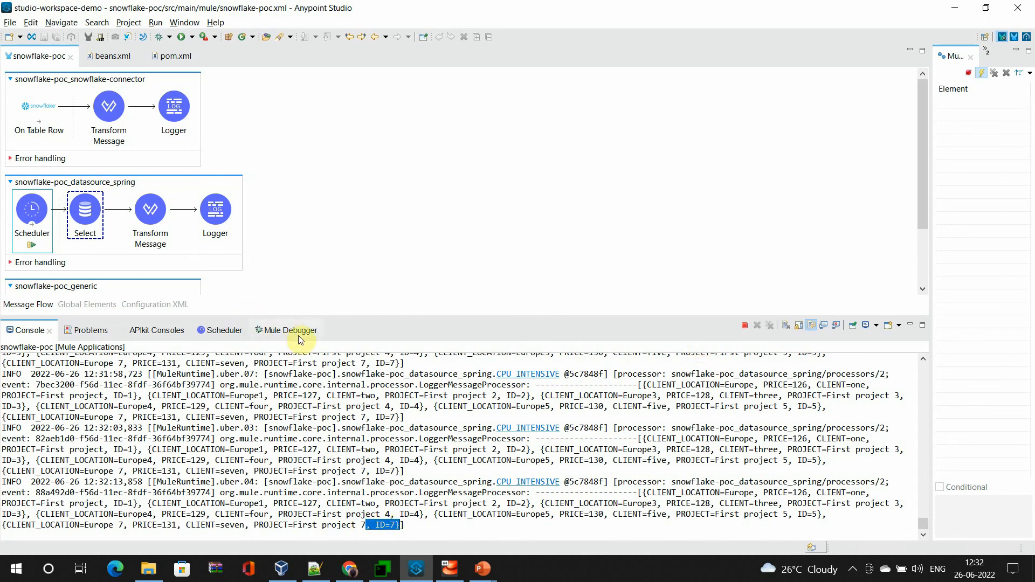
Edit the insert values to client 'eight' ('Europe 8', ID 8, 'First project 8') and run it.
{"action": "left_click", "coordinate": [350, 567]}
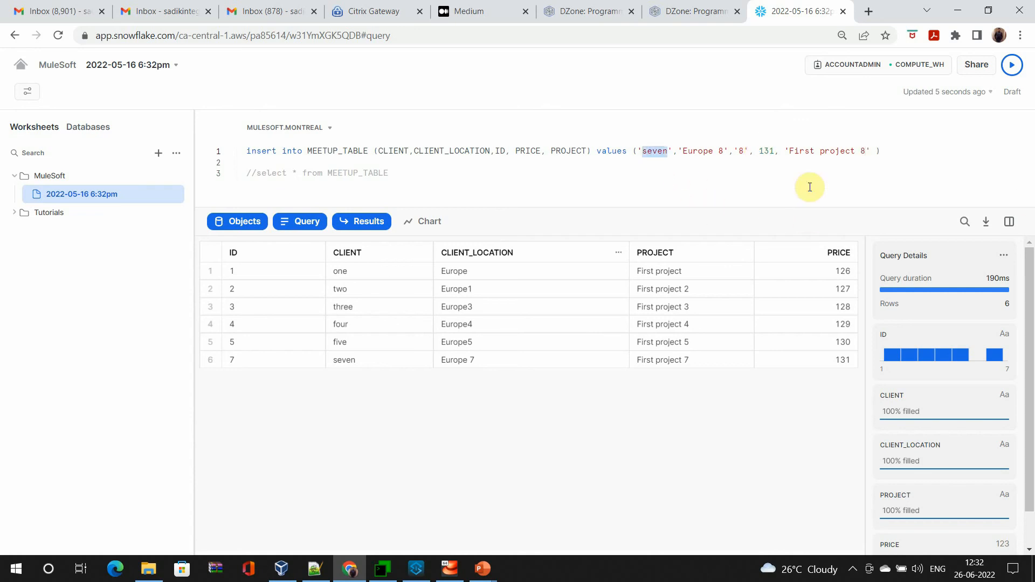
{"action": "type", "text": "eight"}
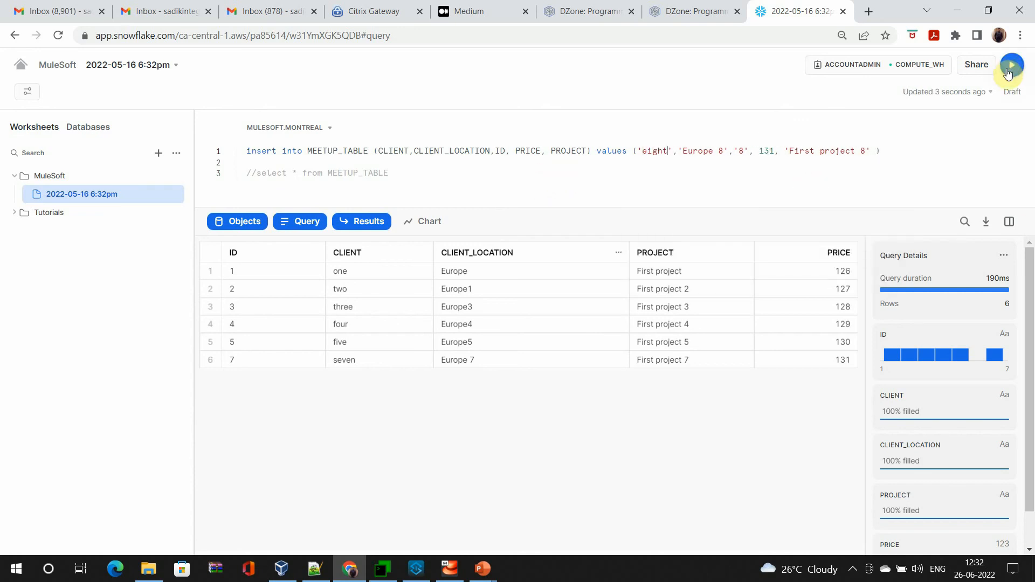
{"action": "left_click", "coordinate": [1010, 65]}
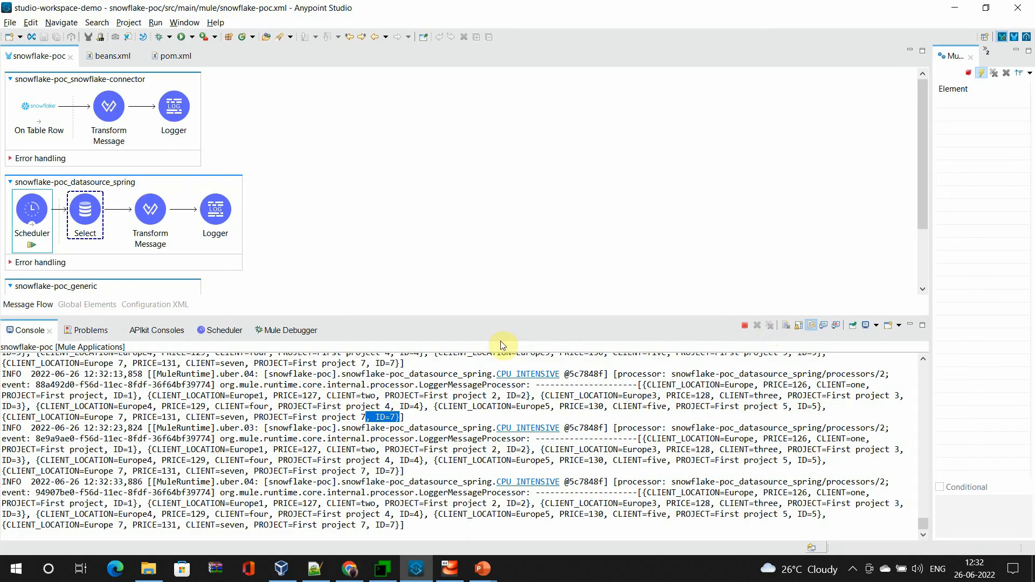
Highlight the logged Europe 8 / ID=8 row in the Console and open the Select processor.
{"action": "left_click", "coordinate": [282, 330]}
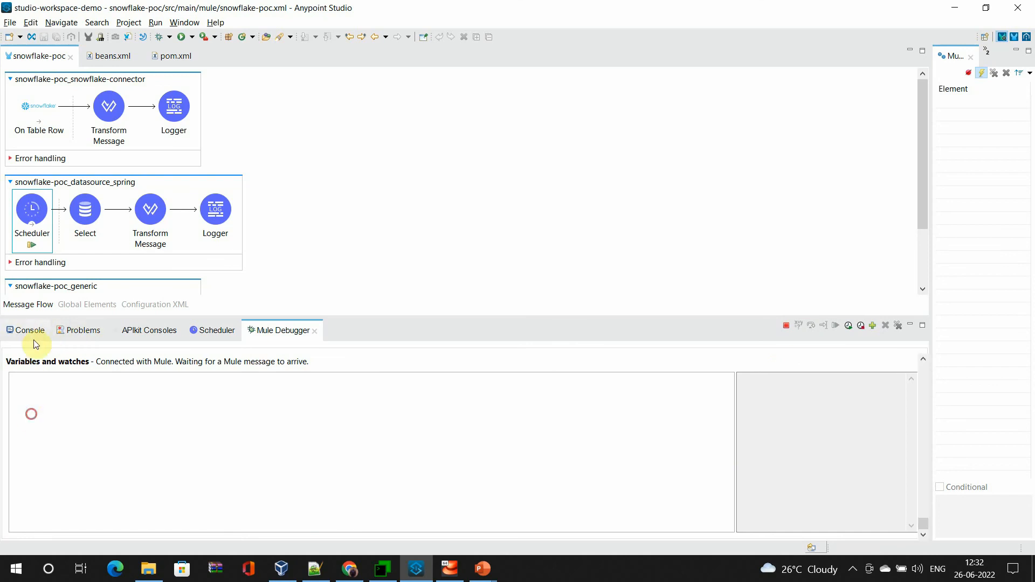
{"action": "left_click", "coordinate": [29, 330]}
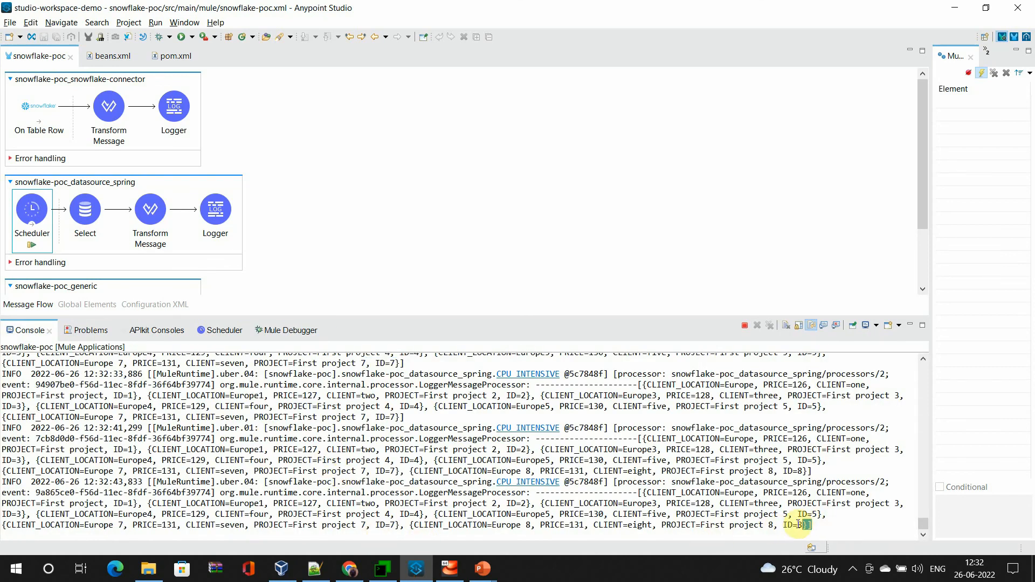
{"action": "left_click_drag", "start_coordinate": [800, 524], "coordinate": [513, 525]}
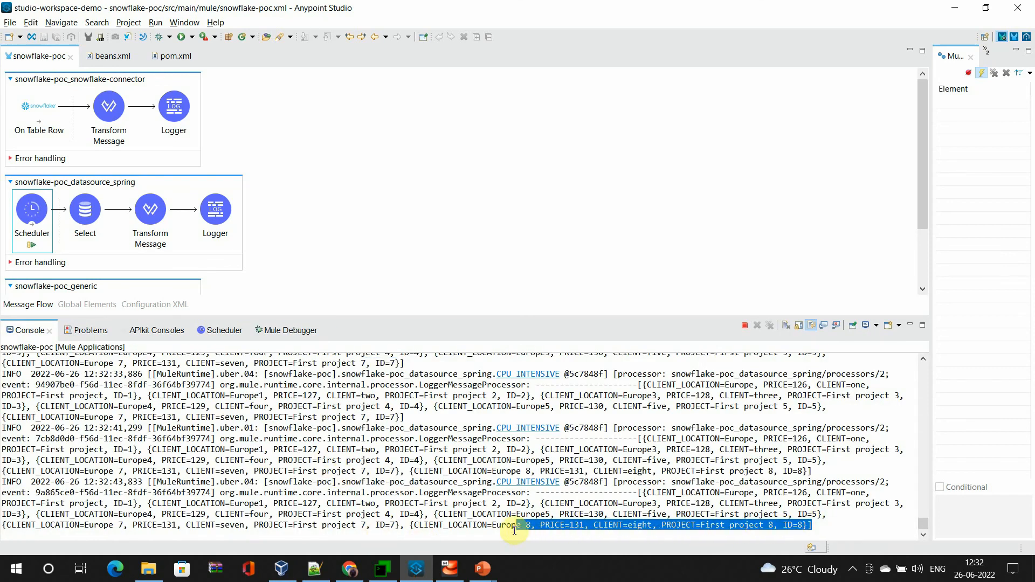
{"action": "left_click", "coordinate": [85, 209]}
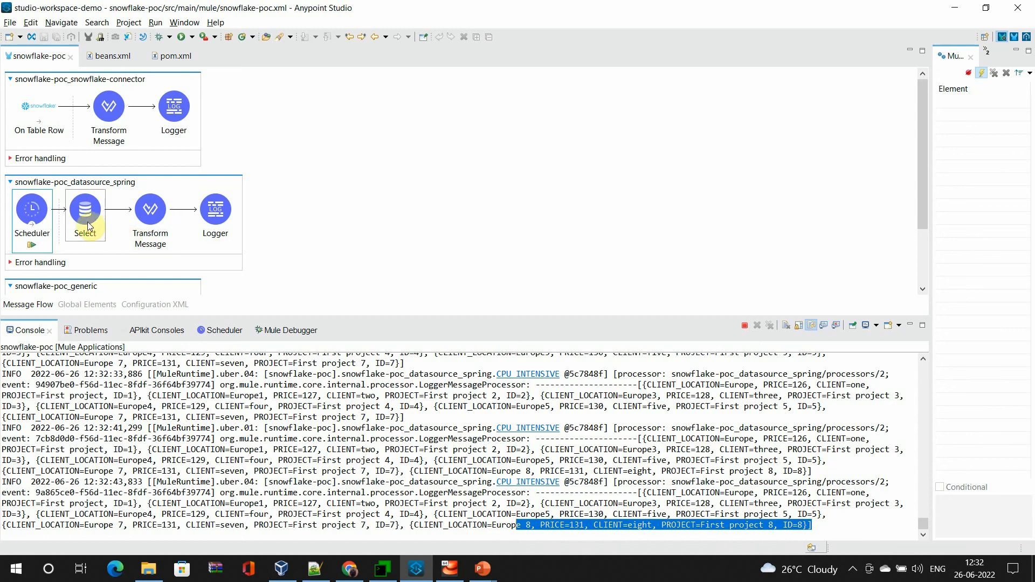
{"action": "double_click", "coordinate": [85, 209]}
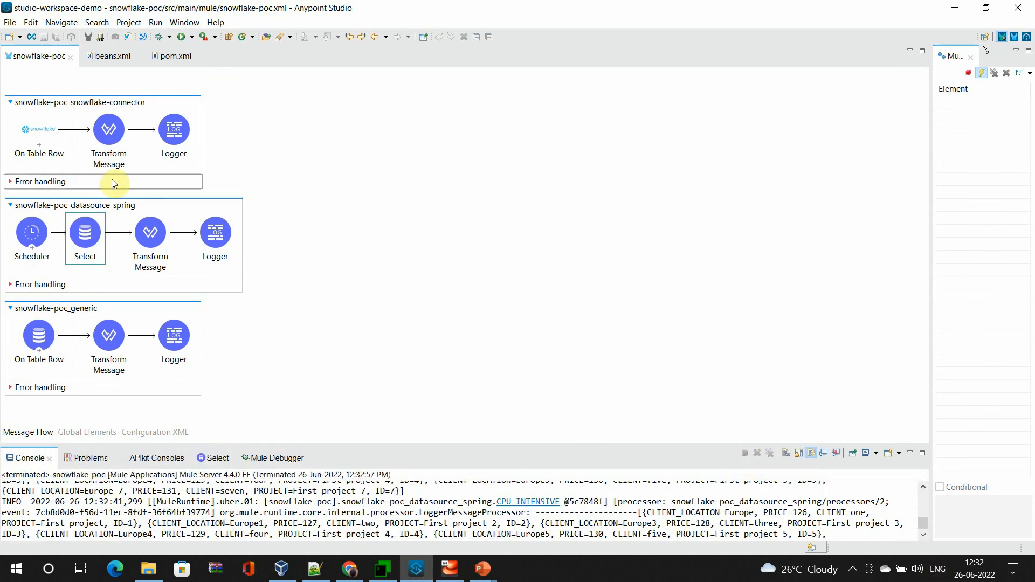
{"action": "mouse_move", "coordinate": [435, 444]}
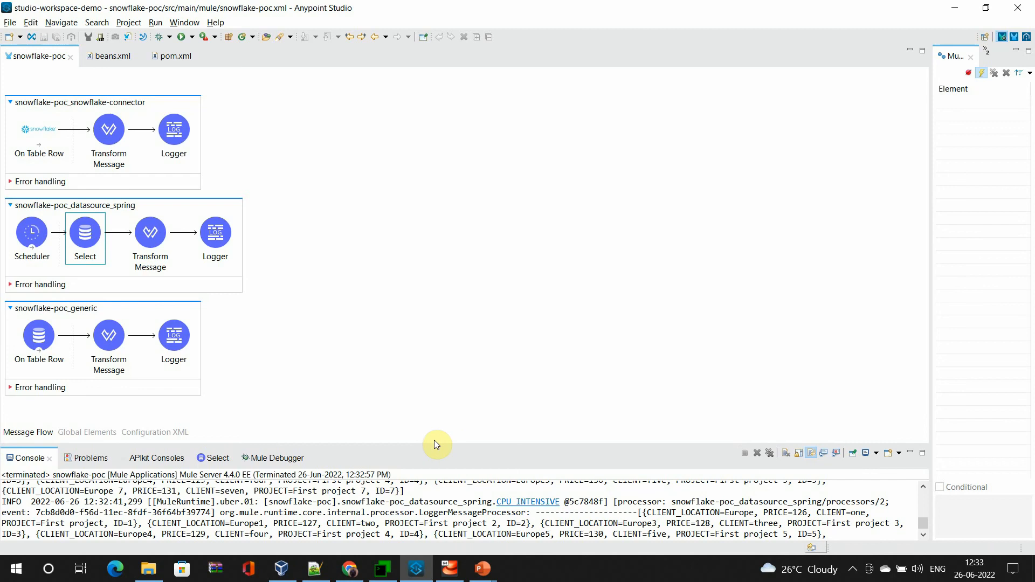